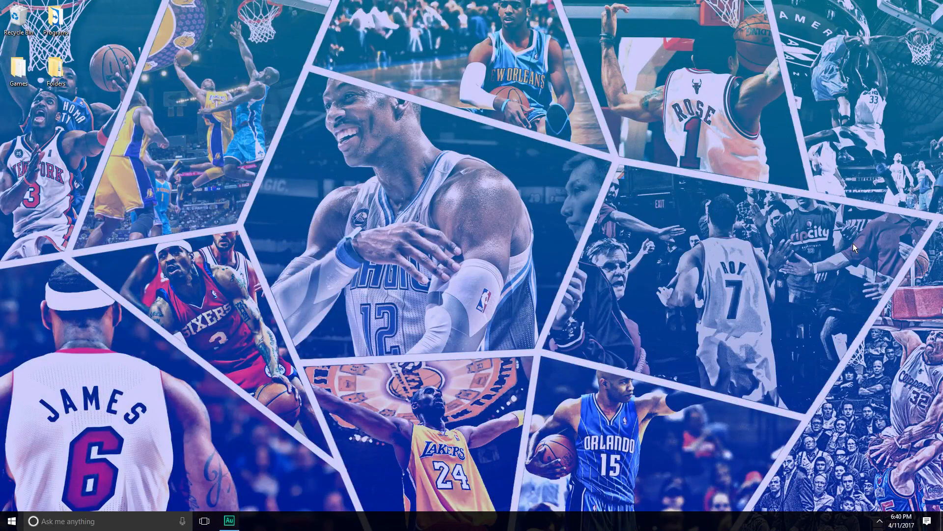
Launch Firefox to reach bittorrent.com, with The Pirate Bay kept in a second tab.
left_click(252, 521)
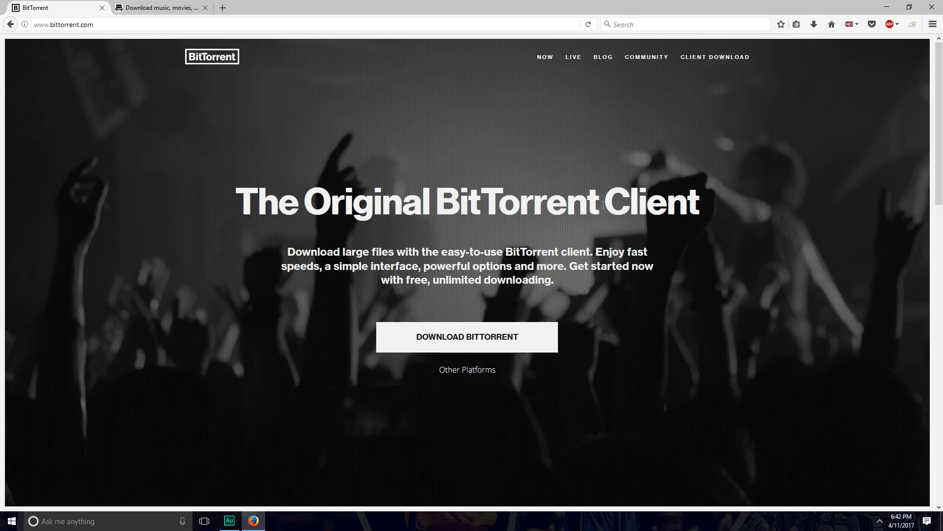
mouse_move(416, 238)
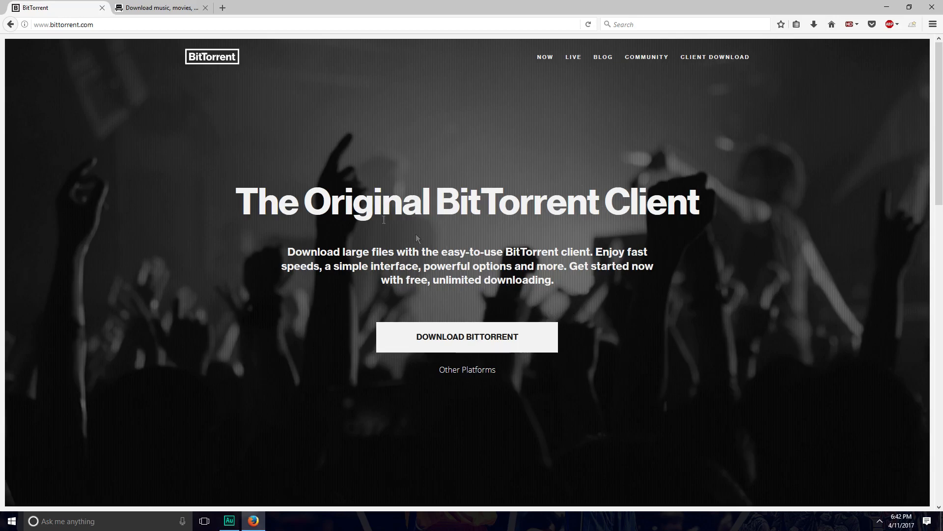
mouse_move(552, 388)
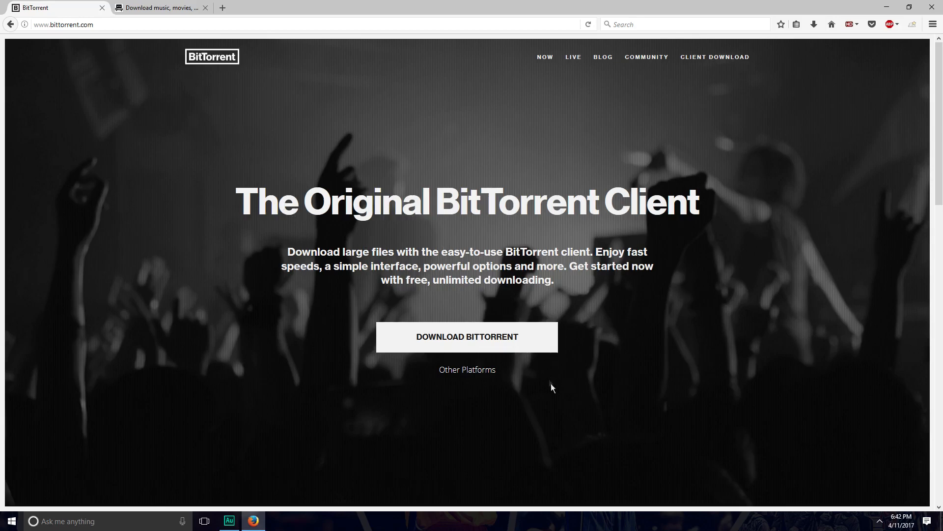
Download the free BitTorrent client and save the BitTorrent.exe installer.
left_click(467, 336)
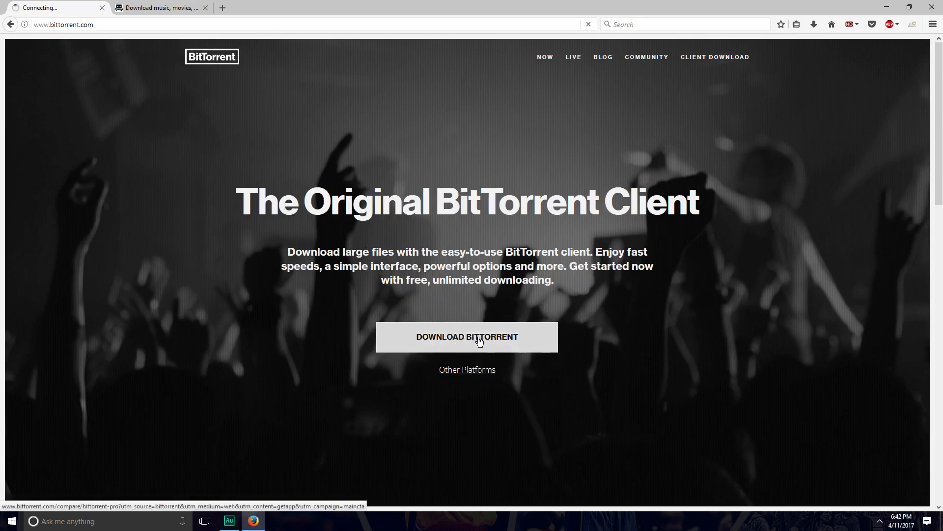
left_click(466, 337)
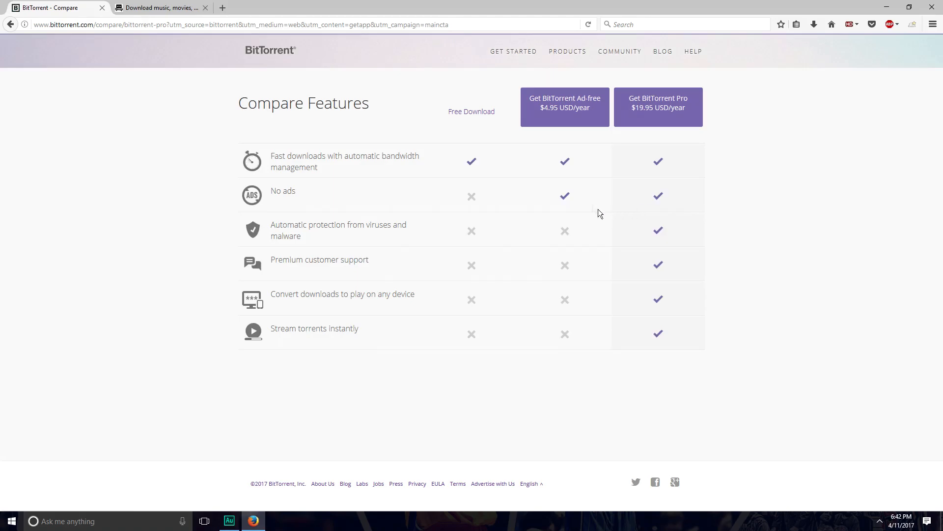
mouse_move(504, 125)
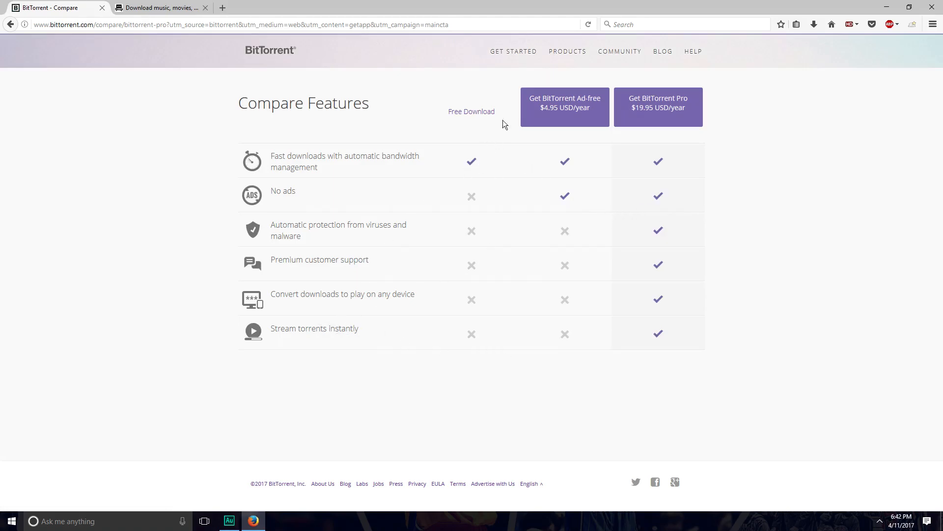
left_click(471, 111)
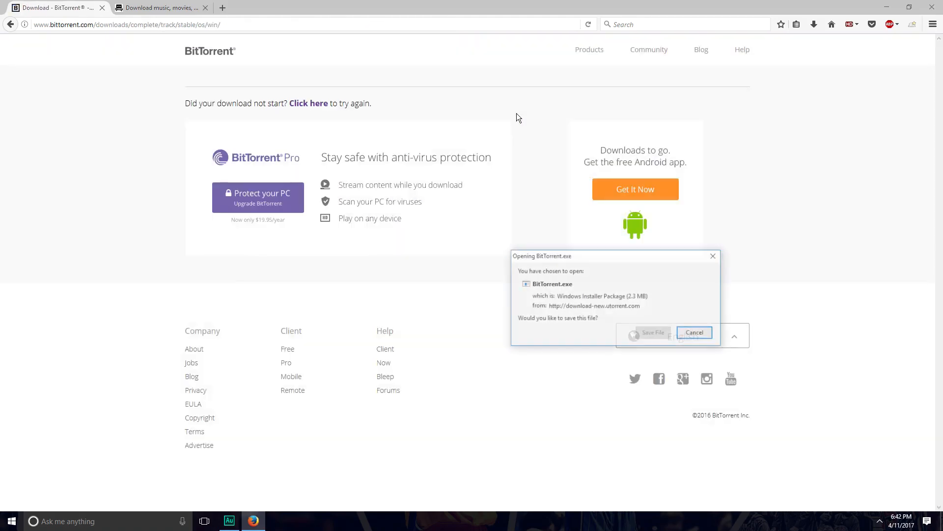
left_click(694, 333)
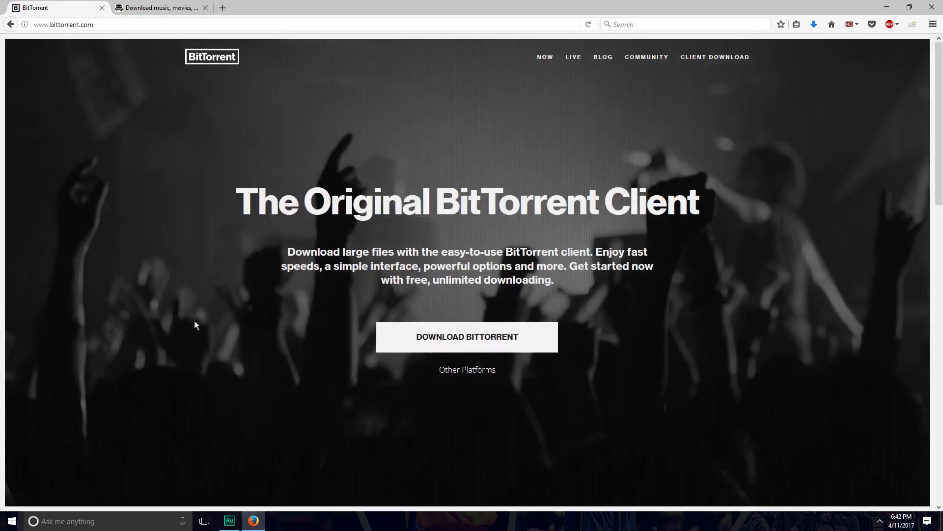
mouse_move(215, 322)
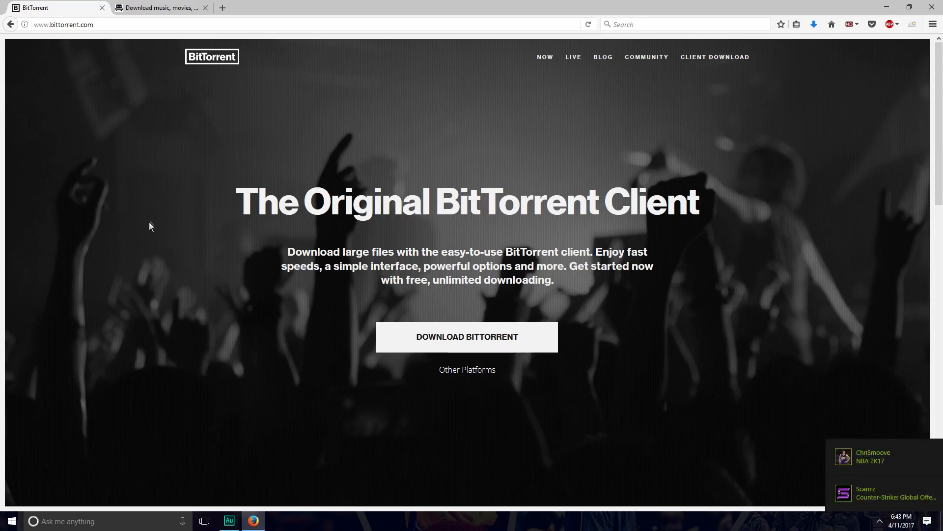
Switch to The Pirate Bay tab and enter 'NBA 2K17' into the Pirate Search box.
left_click(159, 7)
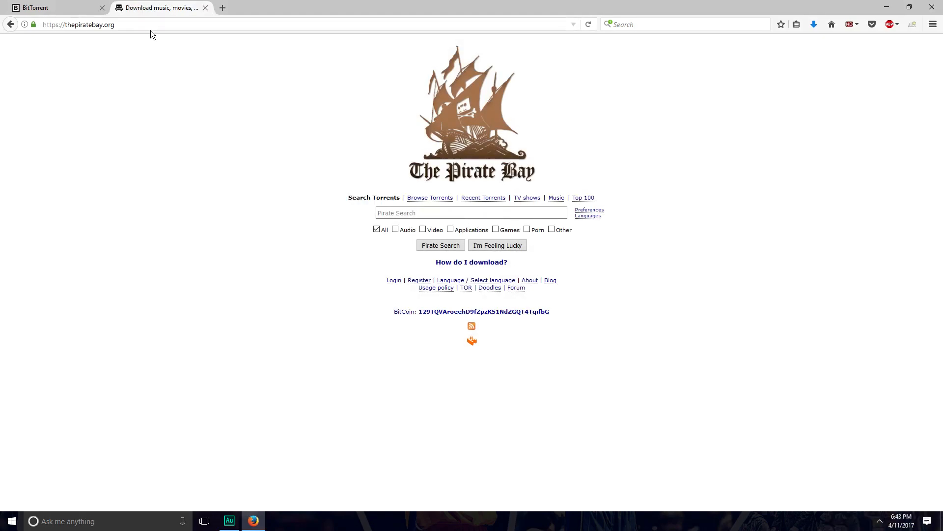
left_click(46, 8)
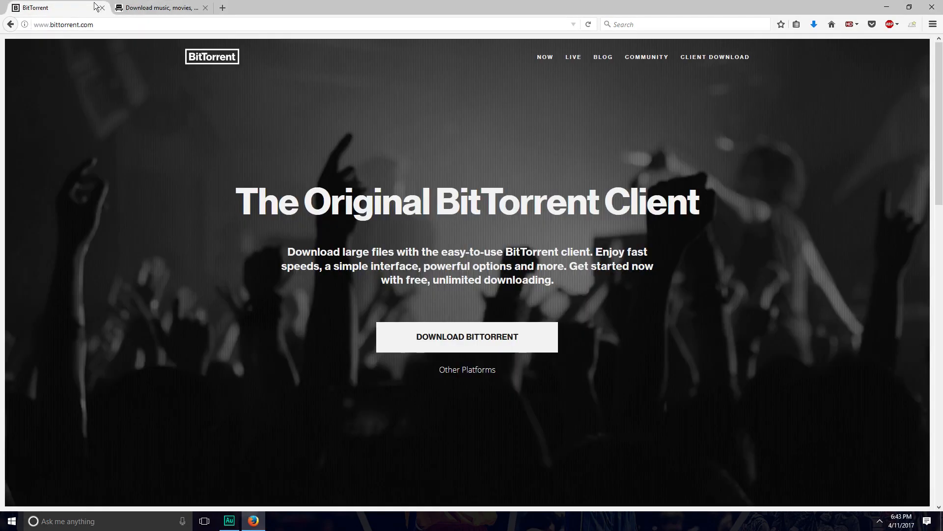
left_click(158, 8)
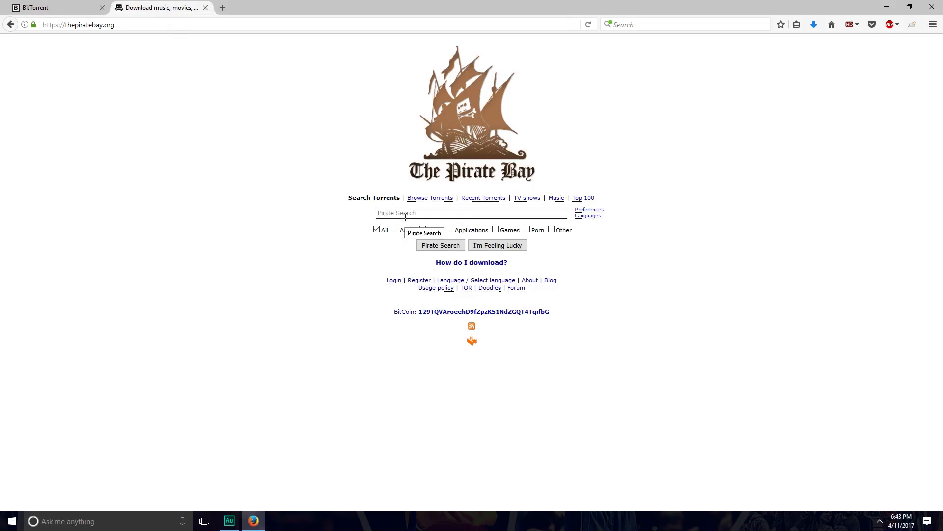
mouse_move(439, 177)
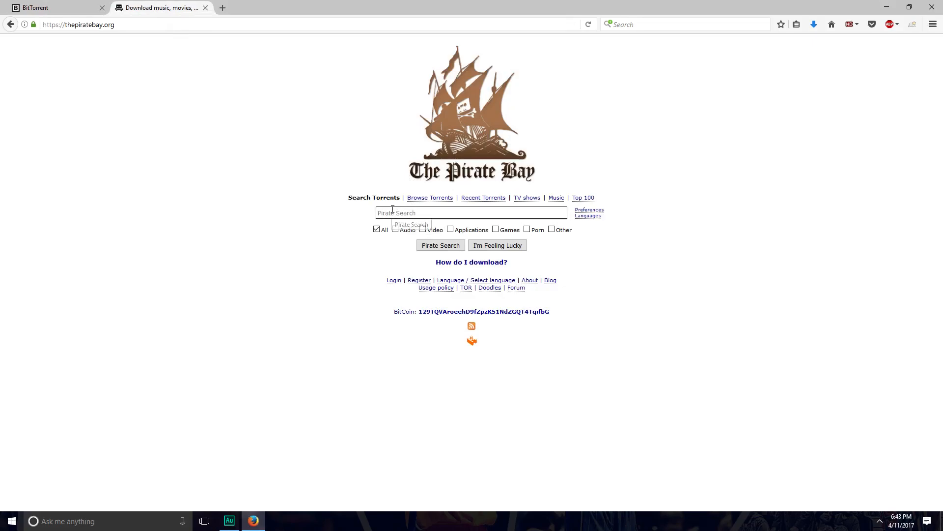
type("NBA 2K17")
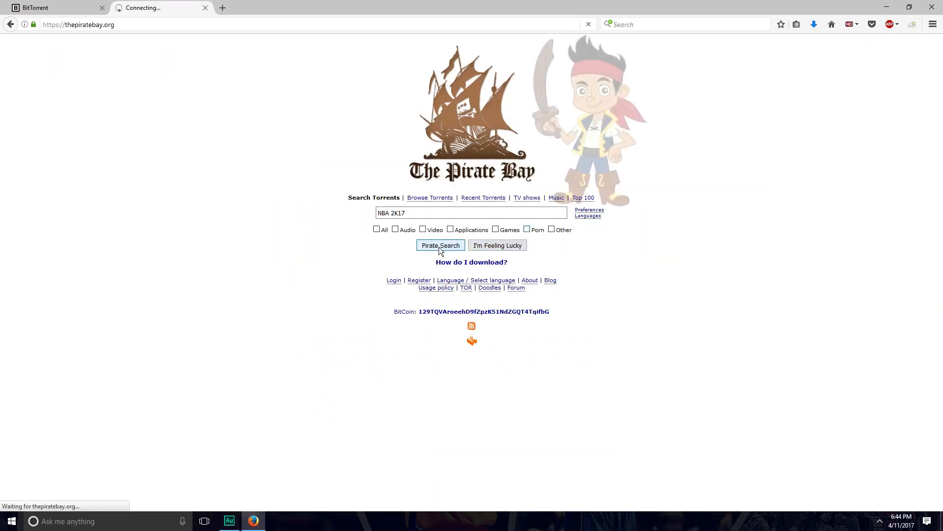
Run the NBA 2K17 search and open the NBA 2K17-CODEX torrent's details page.
left_click(440, 245)
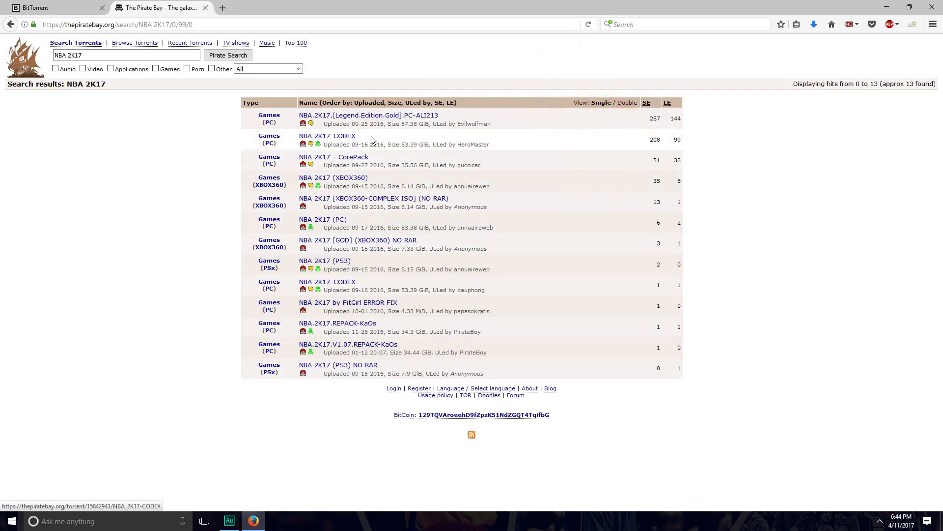
mouse_move(455, 119)
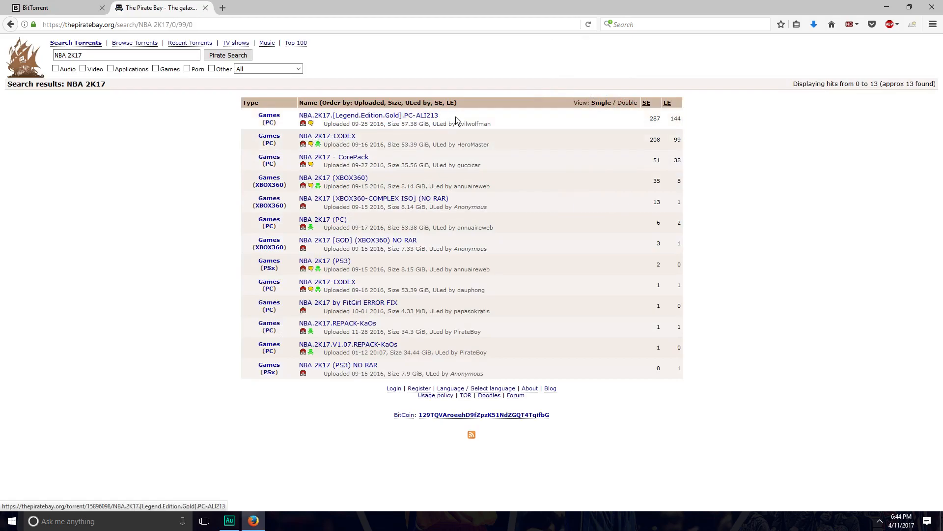
mouse_move(327, 135)
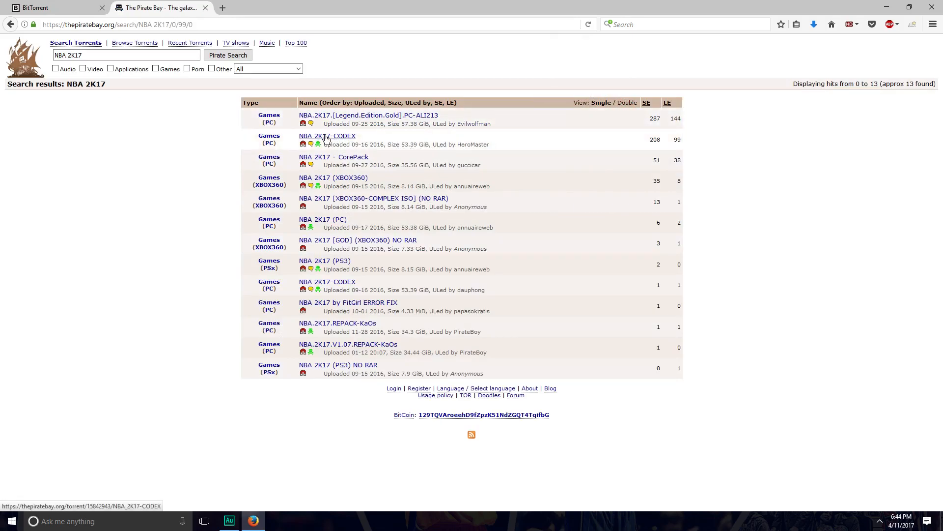
left_click(327, 135)
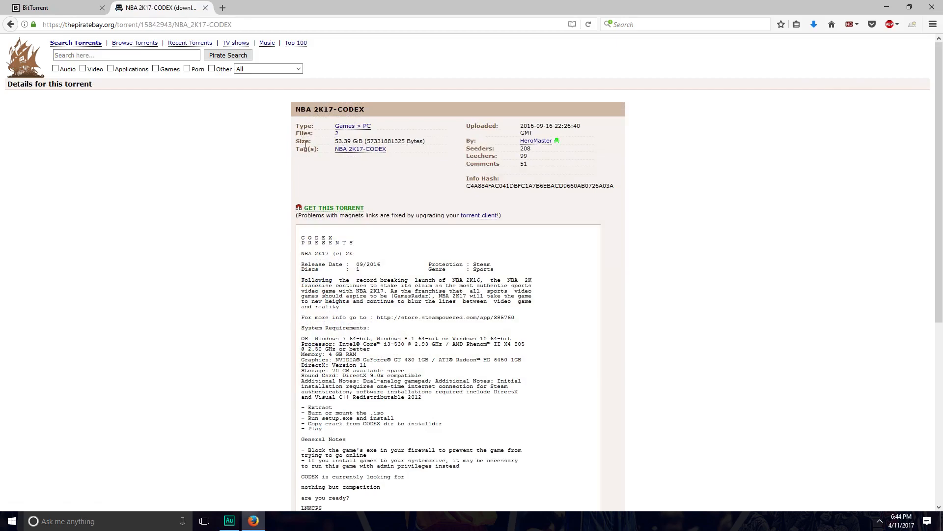
mouse_move(293, 225)
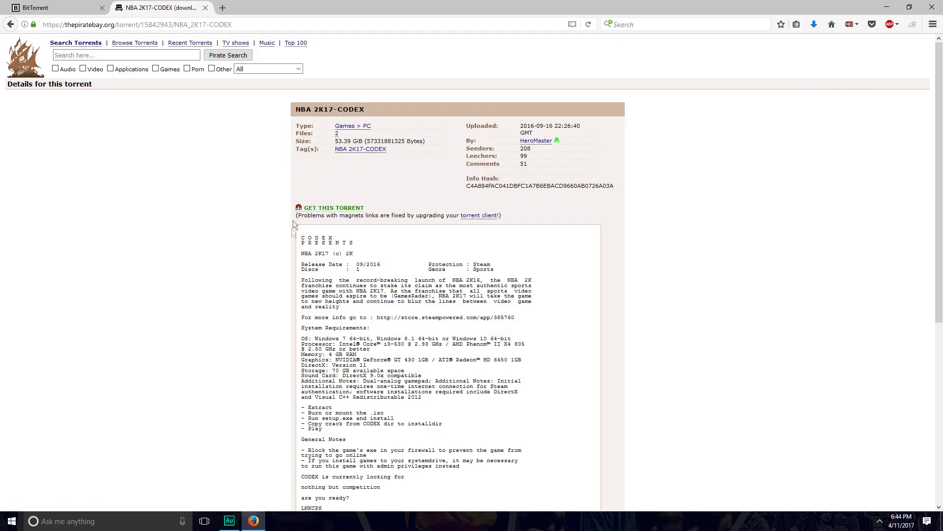
scroll("down", 3)
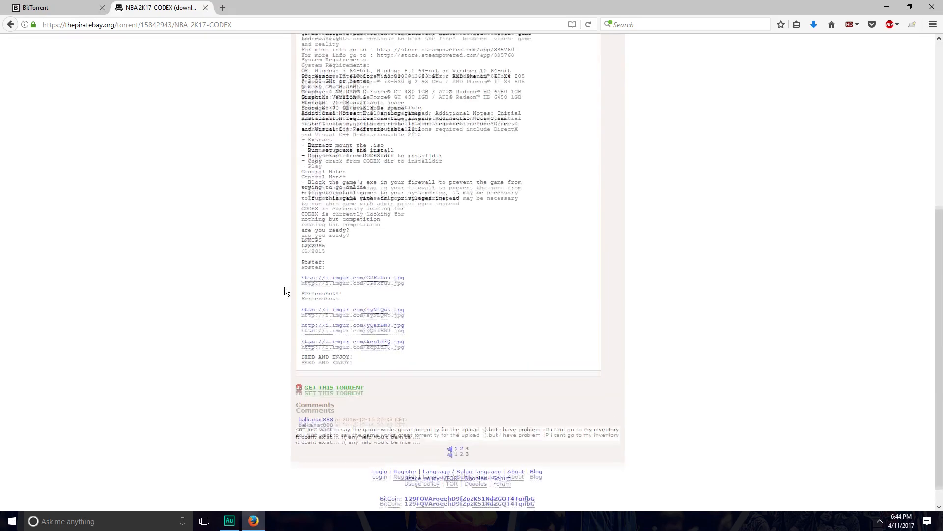
scroll("up", 3)
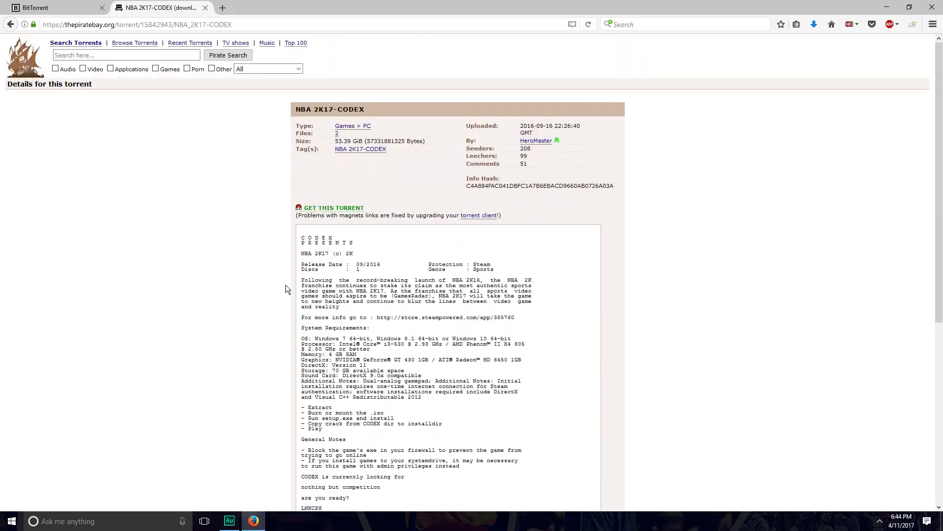
scroll("down", 3)
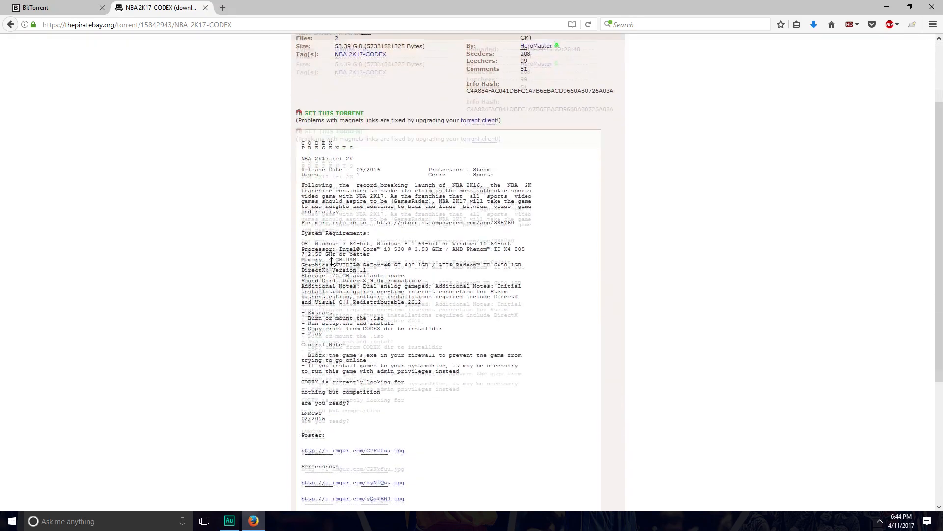
scroll("down", 3)
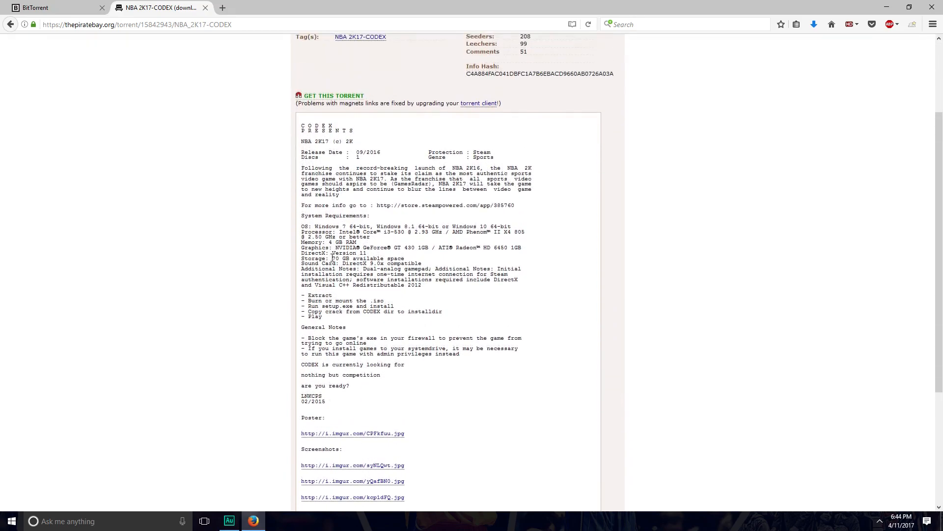
scroll("up", 3)
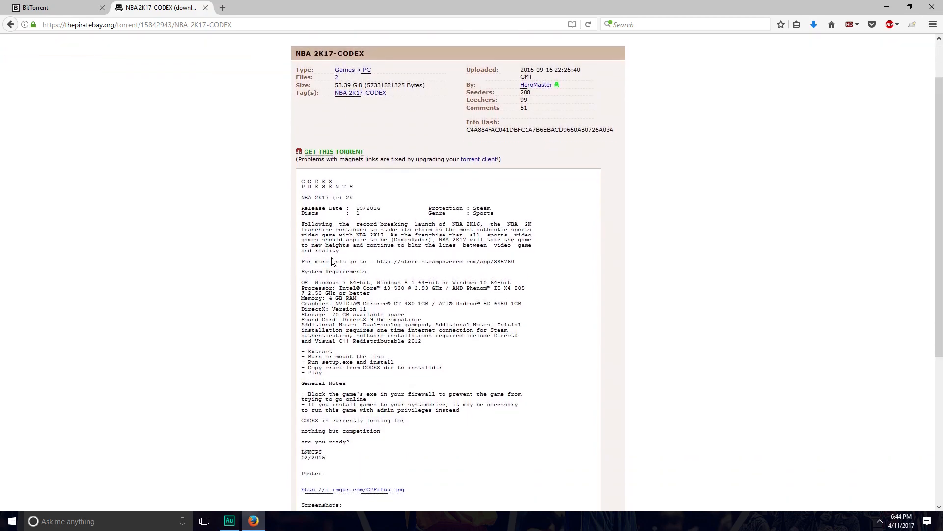
scroll("down", 3)
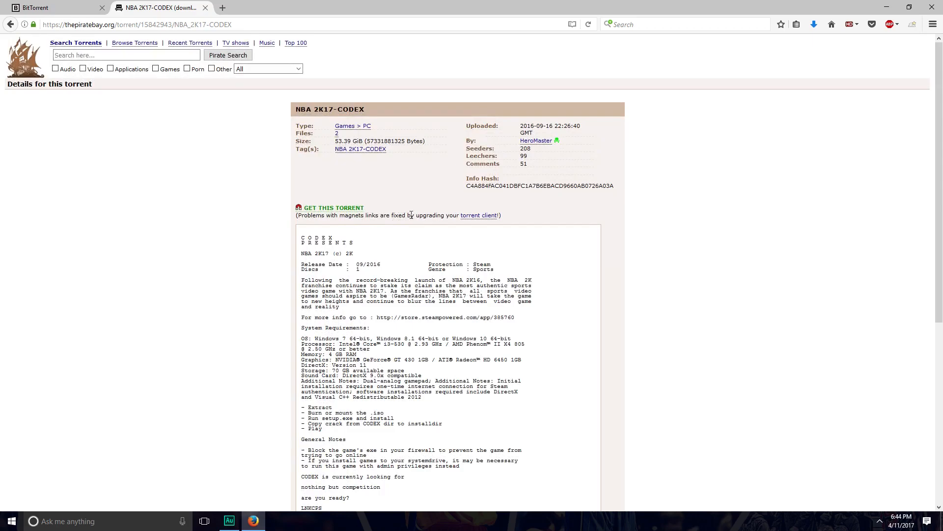
mouse_move(333, 209)
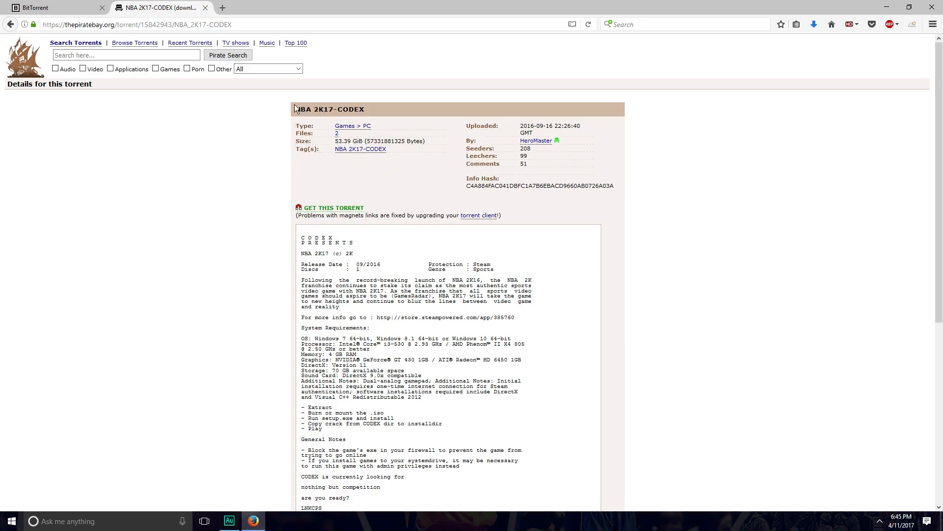
double_click(329, 109)
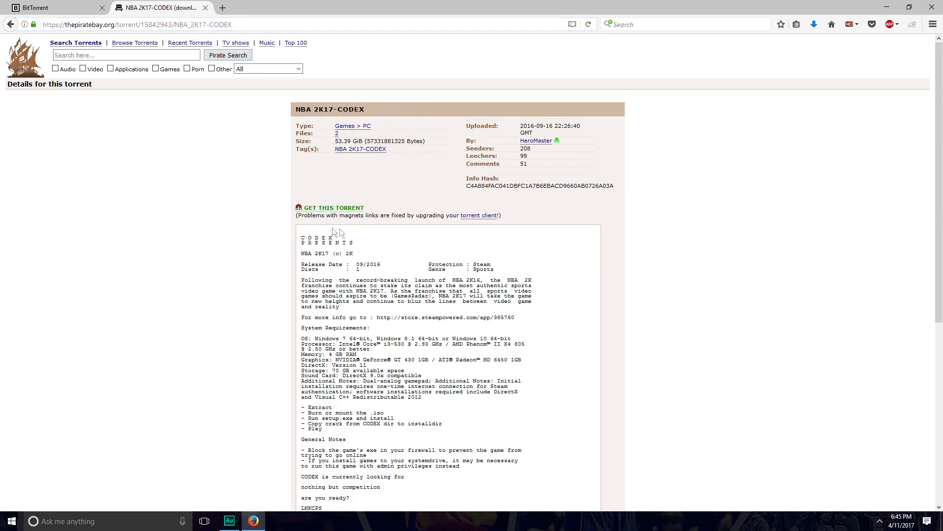
mouse_move(381, 319)
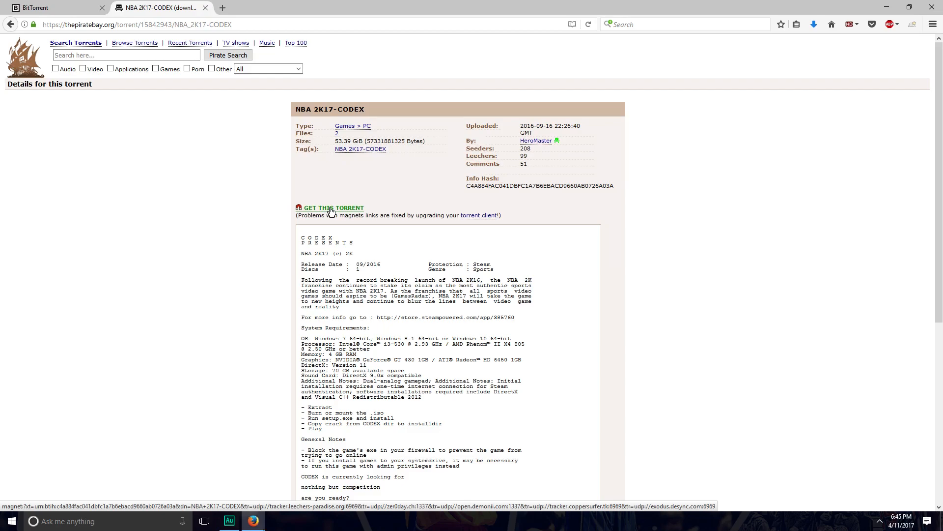
Send the NBA 2K17-CODEX magnet link to BitTorrent and dismiss the duplicate notice.
left_click(331, 208)
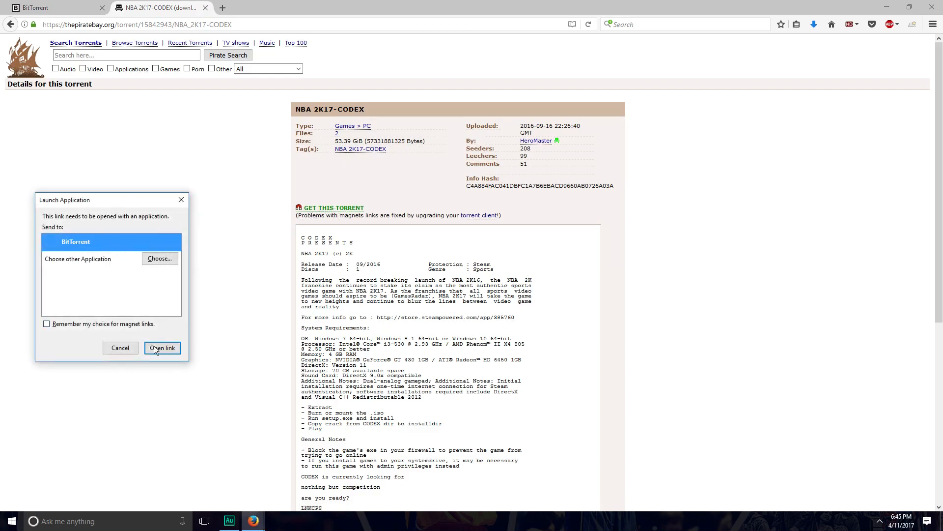
left_click(162, 348)
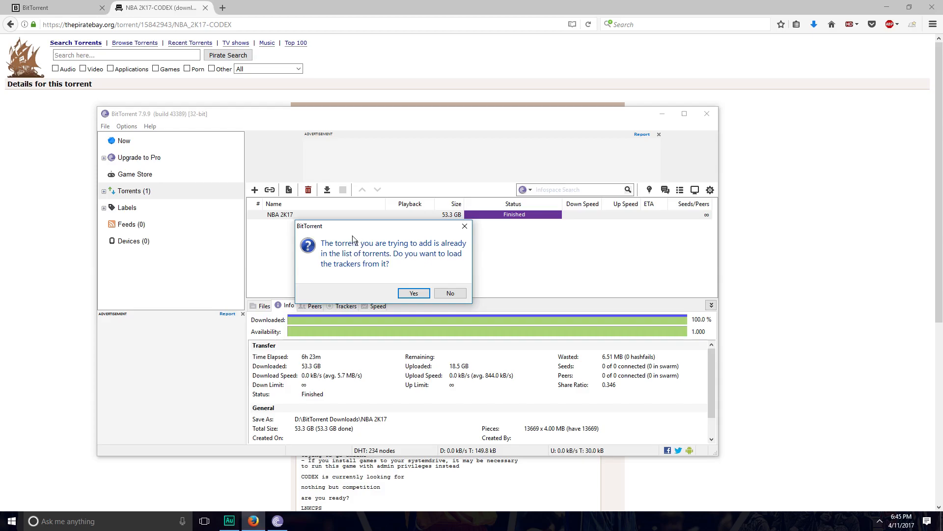
mouse_move(386, 257)
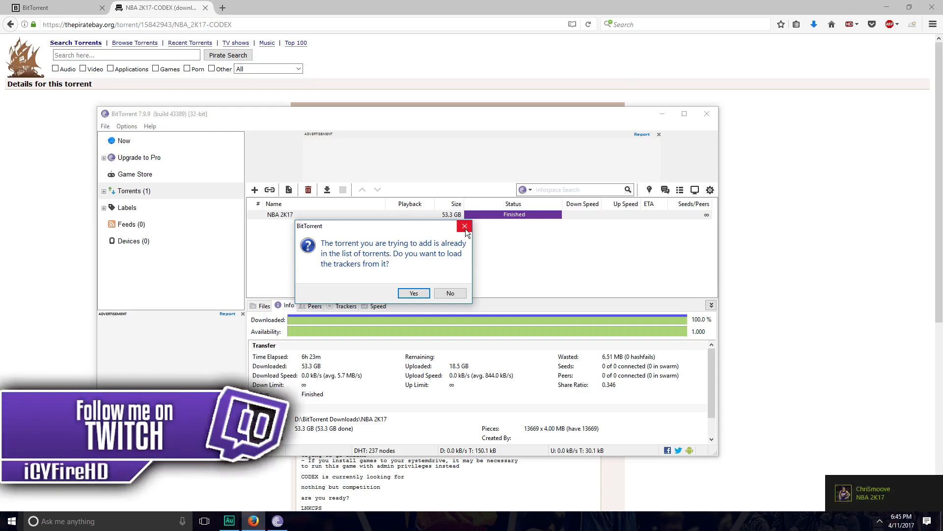
left_click(464, 226)
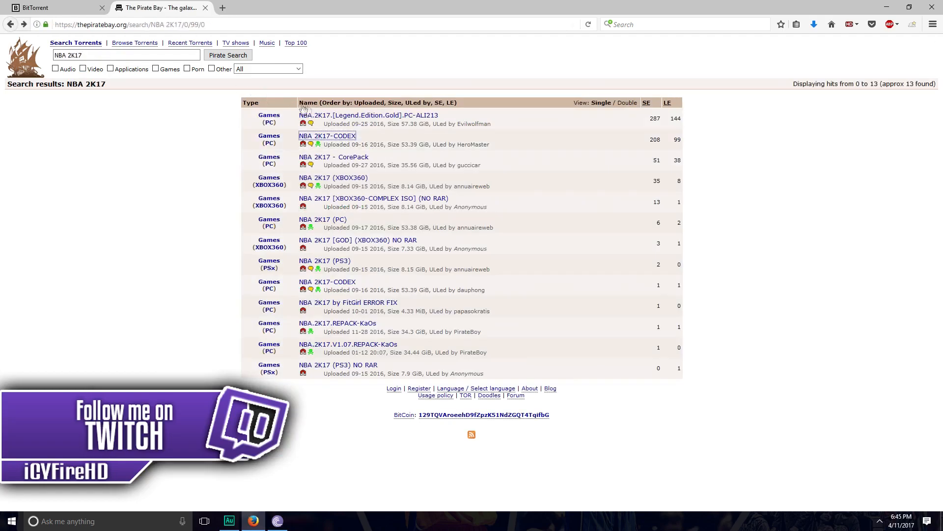
Send the Legend Edition Gold torrent to BitTorrent, cancel it, and select the finished NBA 2K17.
left_click(368, 115)
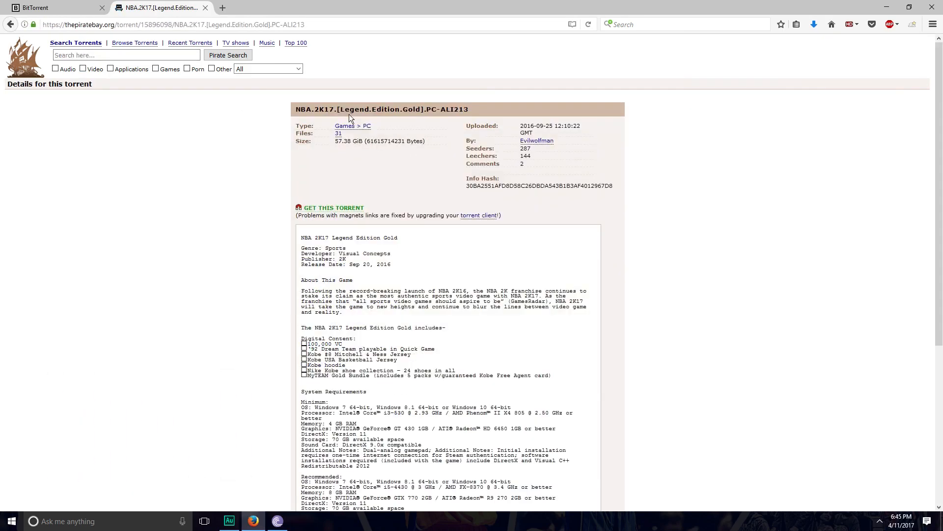
left_click(333, 208)
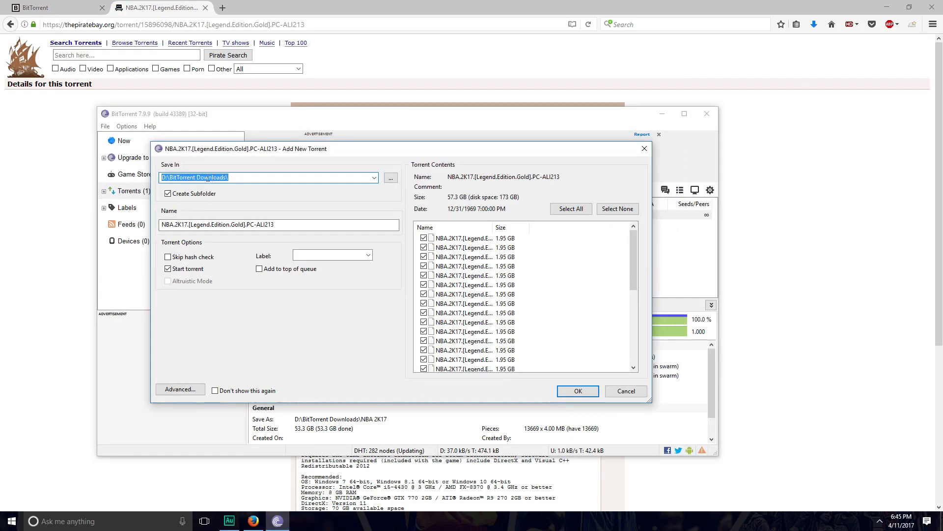
mouse_move(617, 181)
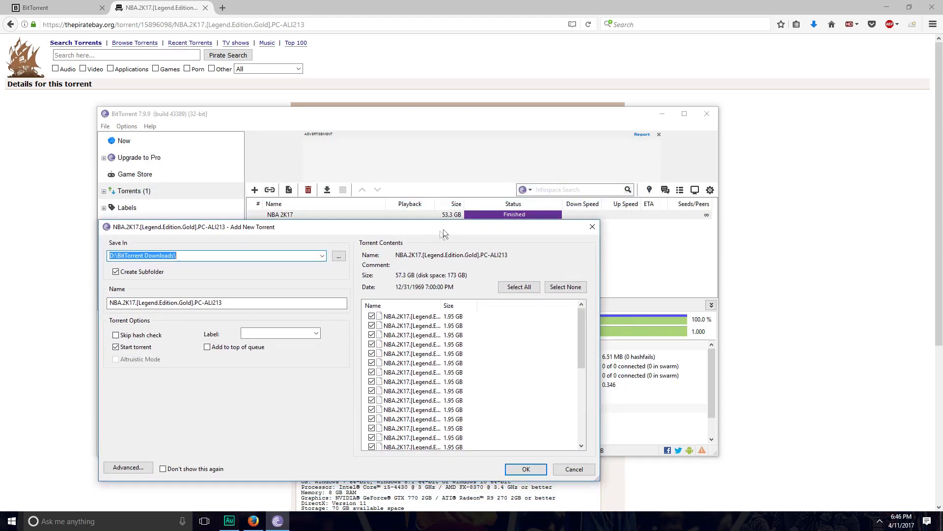
mouse_move(437, 260)
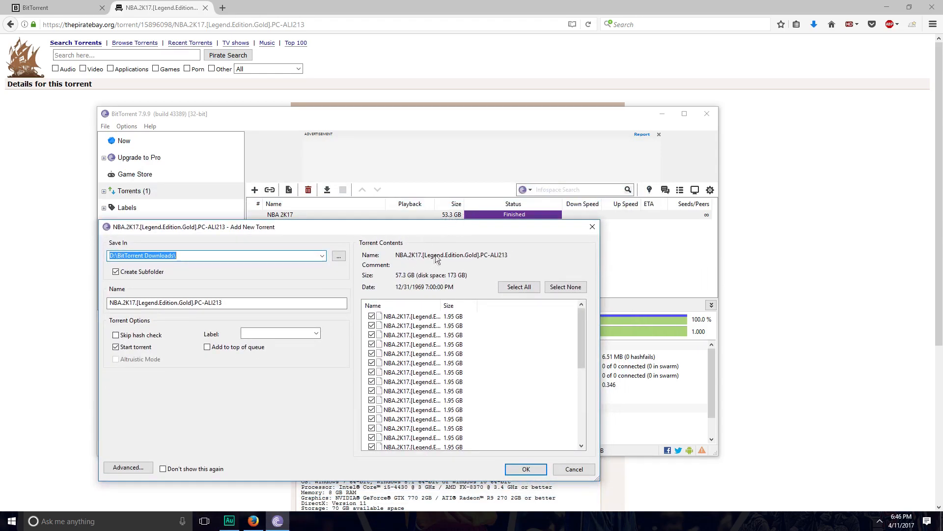
mouse_move(456, 219)
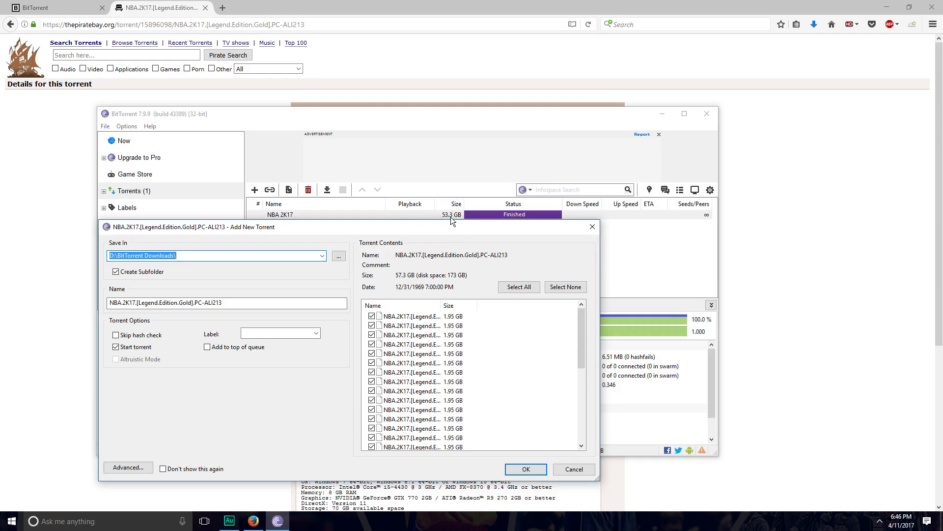
mouse_move(437, 240)
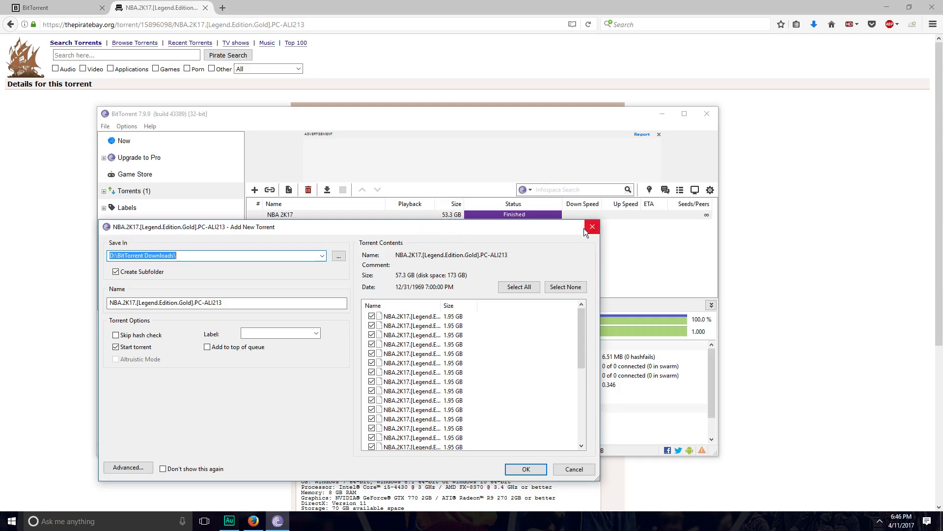
left_click(592, 226)
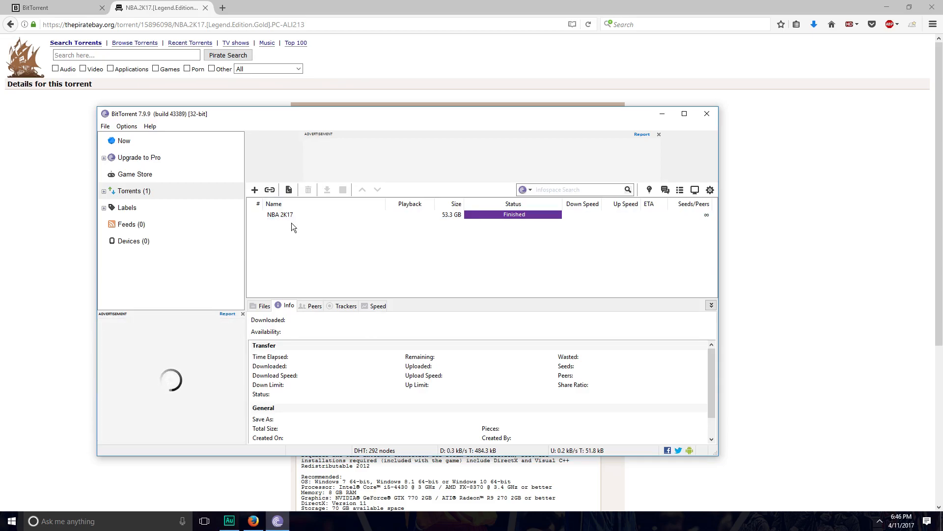
left_click(279, 214)
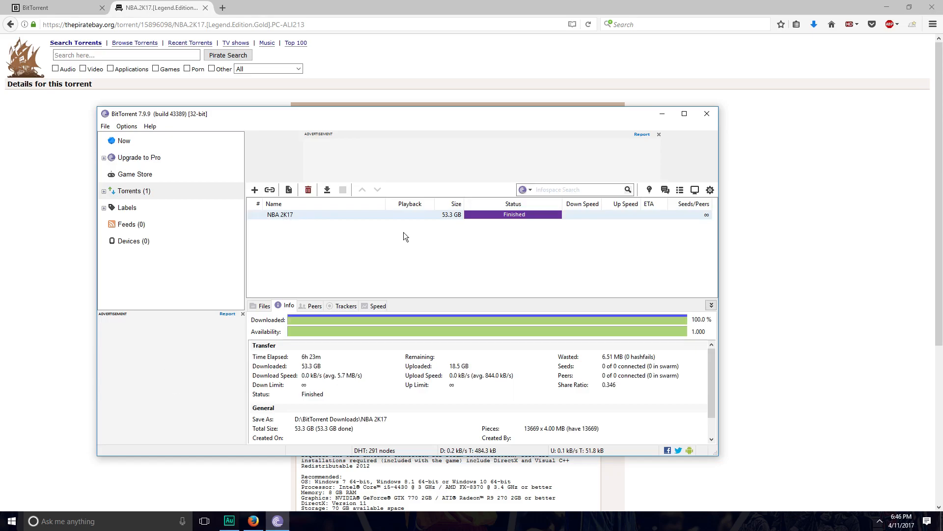
Mount the codex-nba2k17 disc image as drive E and run its setup with admin approval.
double_click(280, 215)
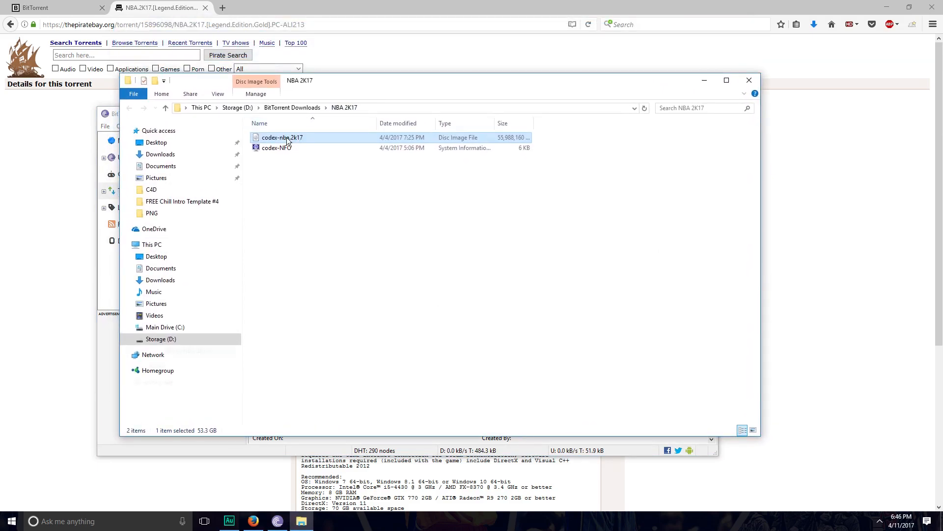
double_click(282, 137)
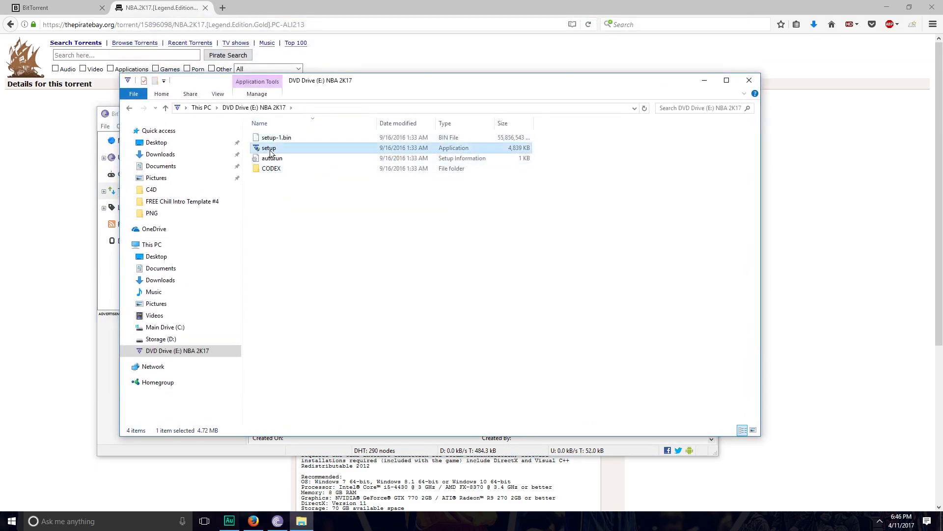
double_click(269, 147)
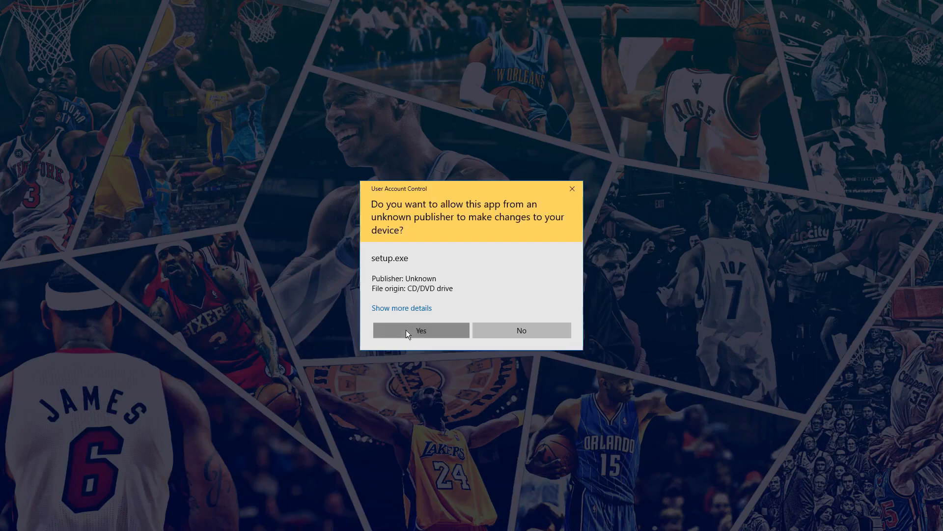
left_click(420, 330)
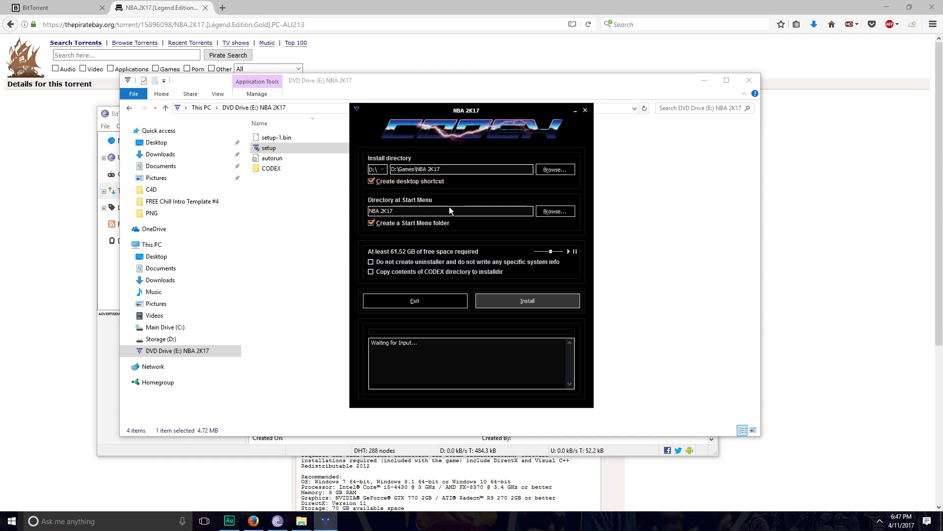
Install NBA 2K17 to D:\Games\NBA 2K17 with a desktop shortcut and close the installer.
left_click(526, 300)
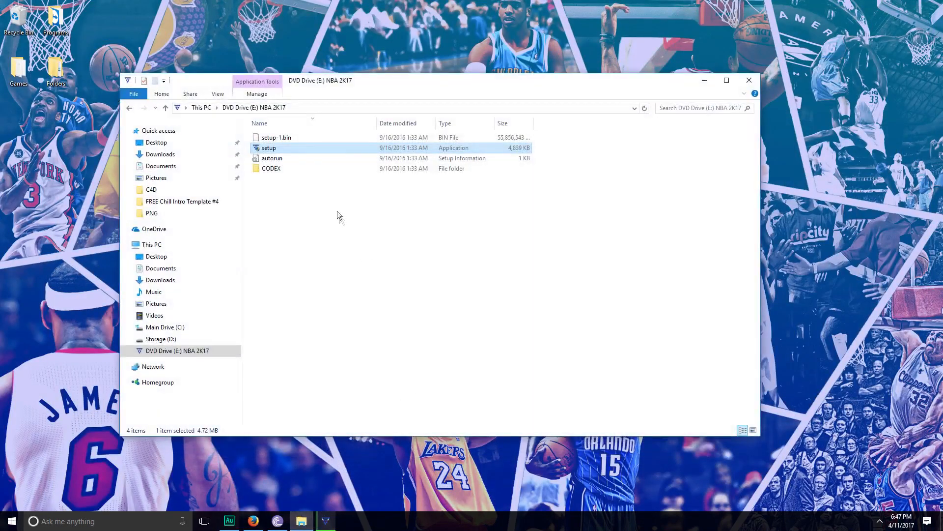
double_click(271, 168)
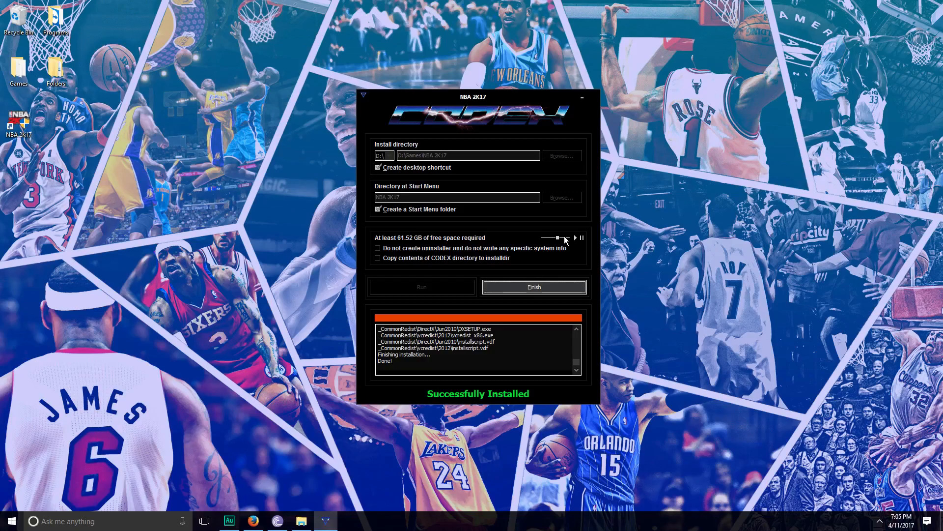
right_click(277, 521)
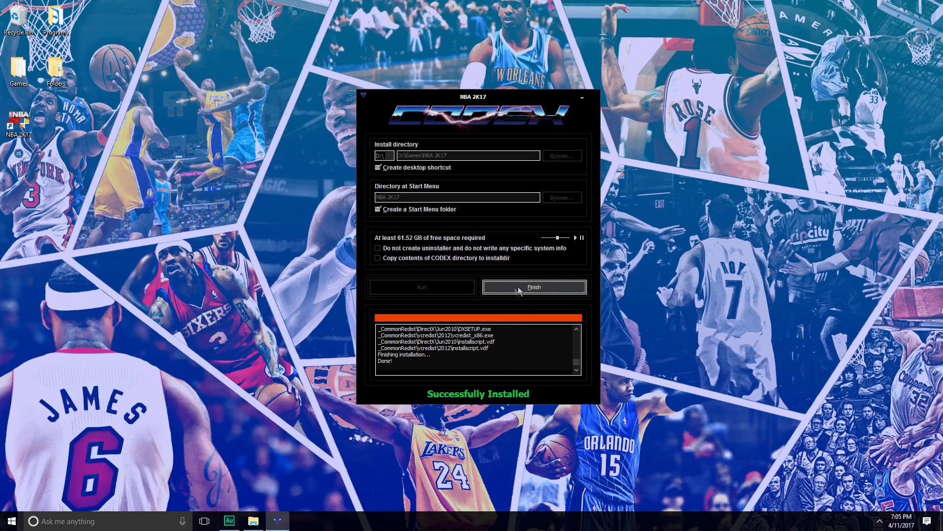
left_click(533, 287)
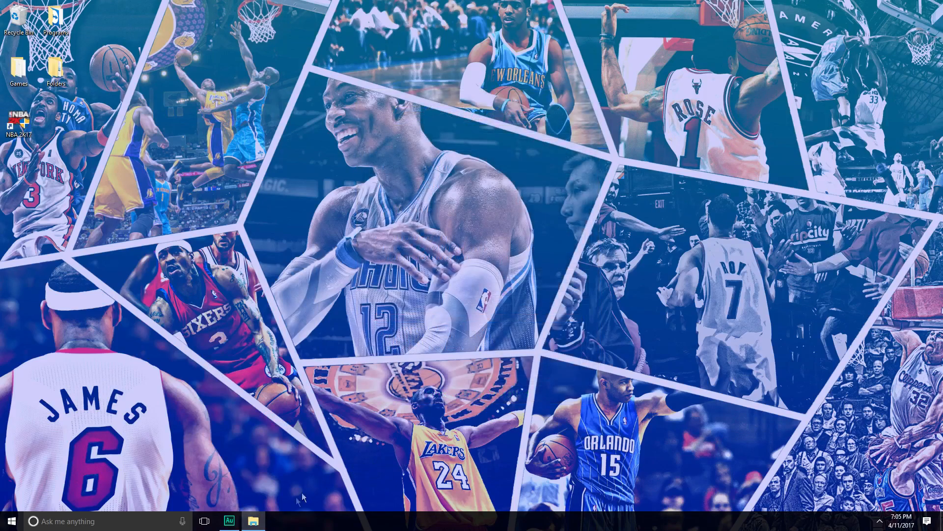
Open the disc's CODEX crack folder and the installed game's folder via the desktop shortcut.
left_click(253, 520)
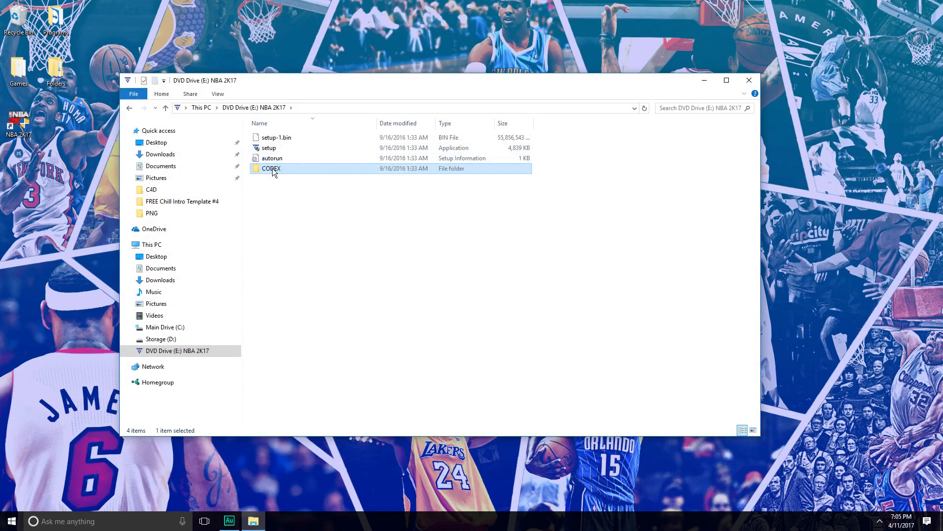
double_click(272, 169)
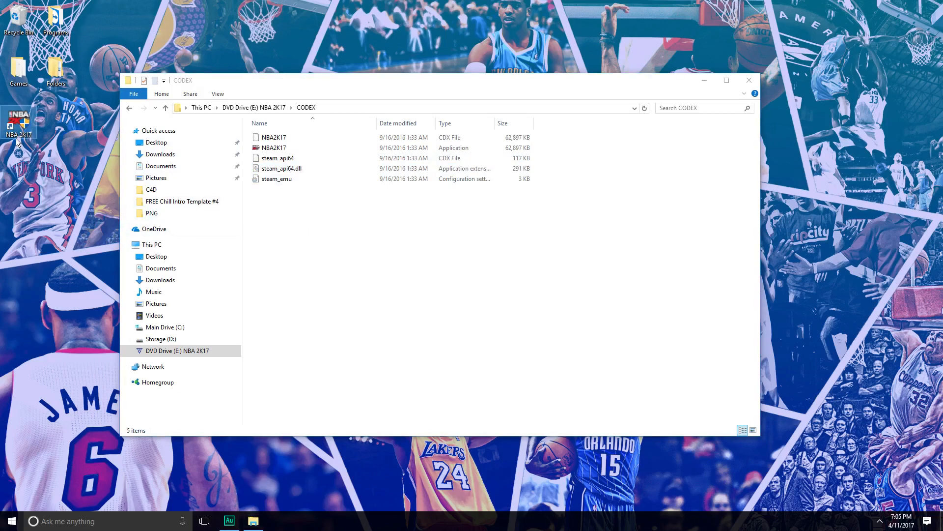
right_click(19, 123)
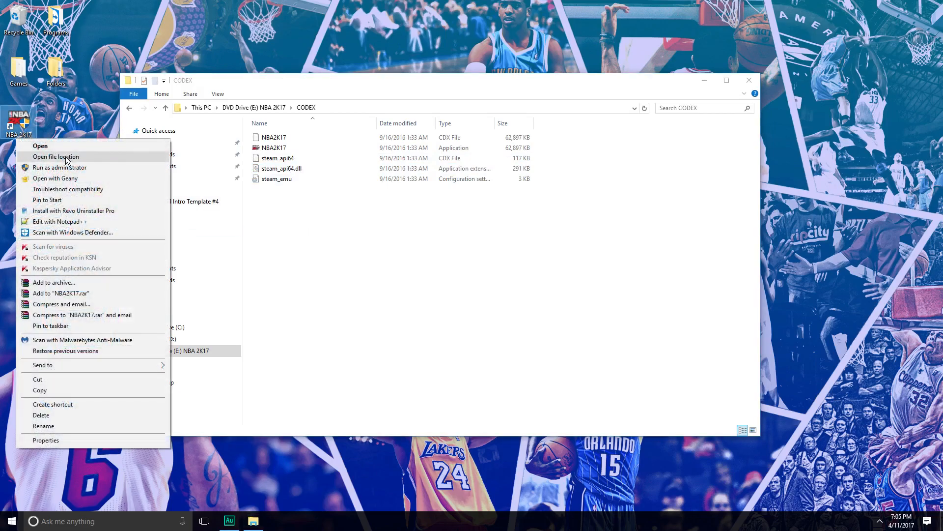
left_click(54, 156)
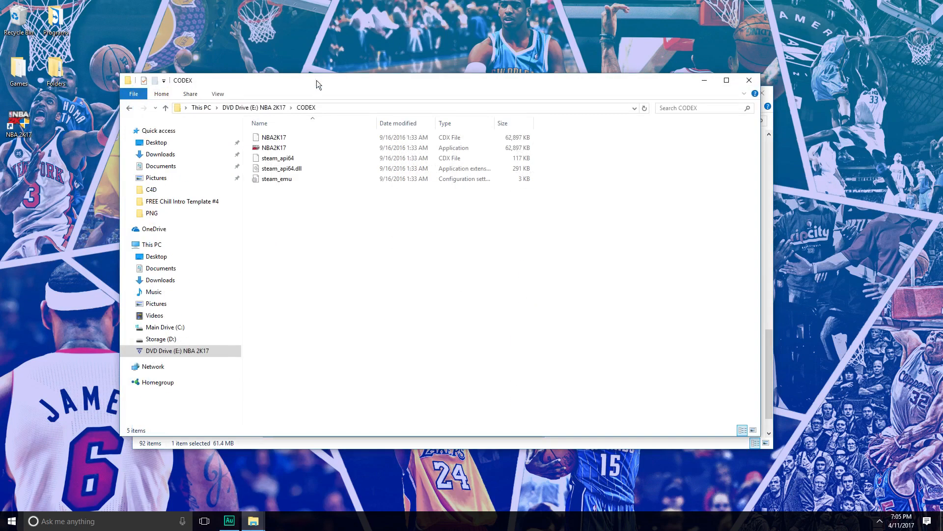
Copy the five crack files into D:\Games\NBA 2K17, replacing duplicates, and select steam_emu.
key("ctrl+a")
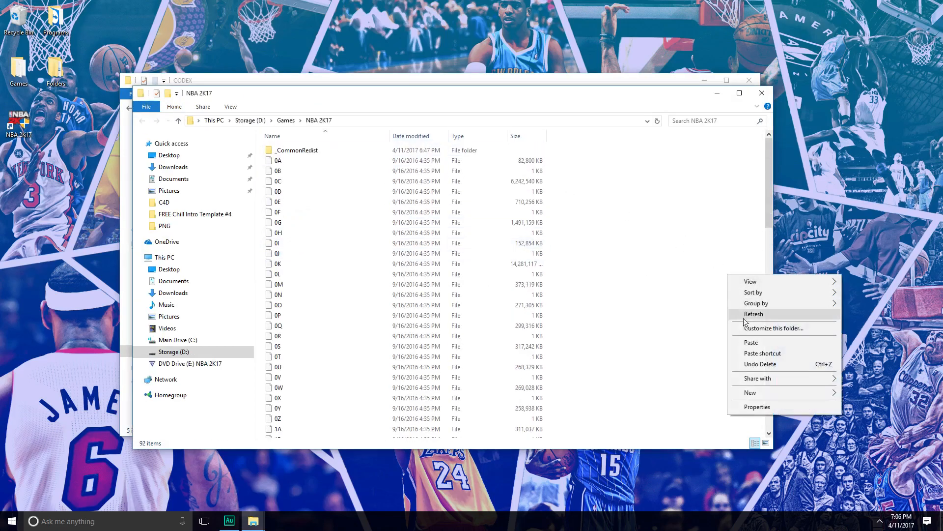
left_click(750, 342)
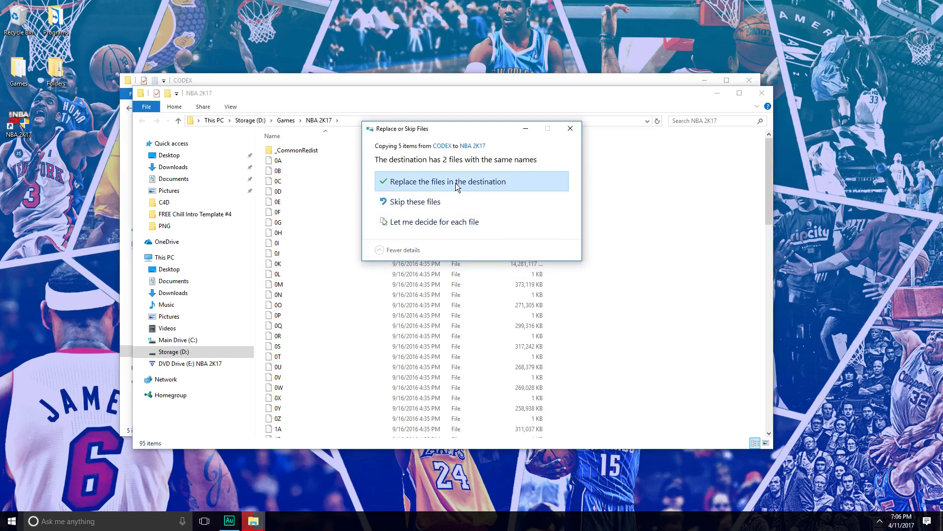
left_click(447, 182)
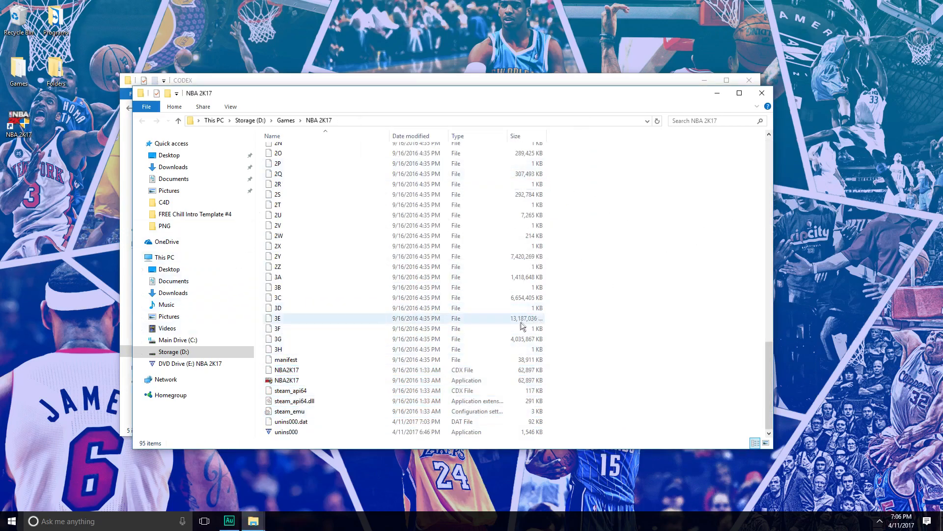
mouse_move(313, 415)
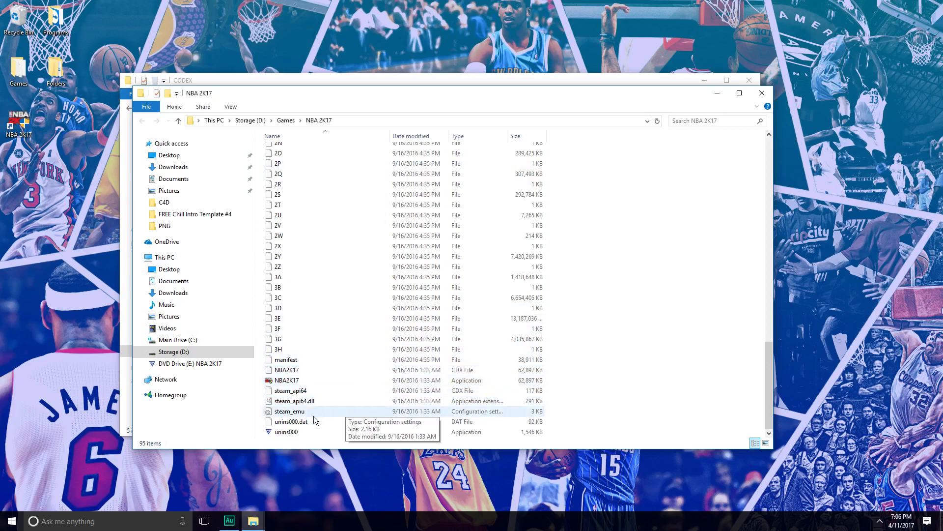
left_click(289, 411)
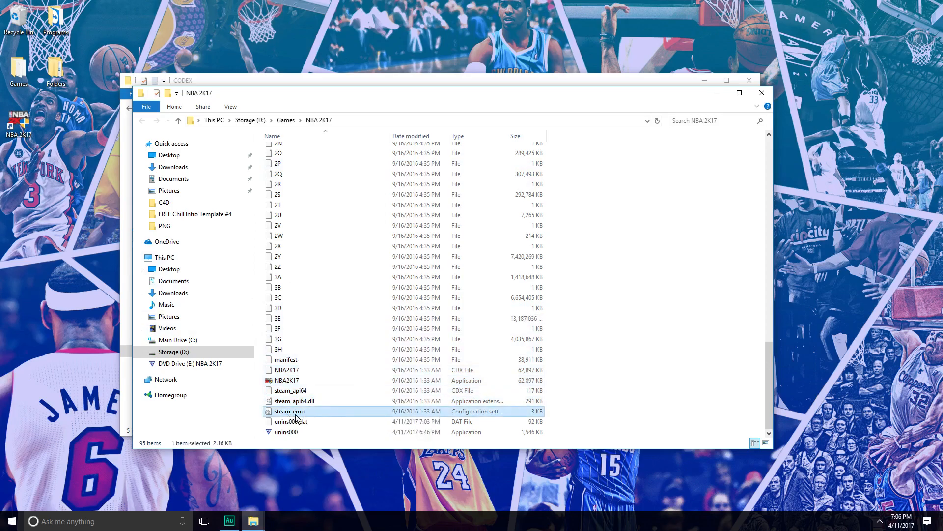
mouse_move(311, 418)
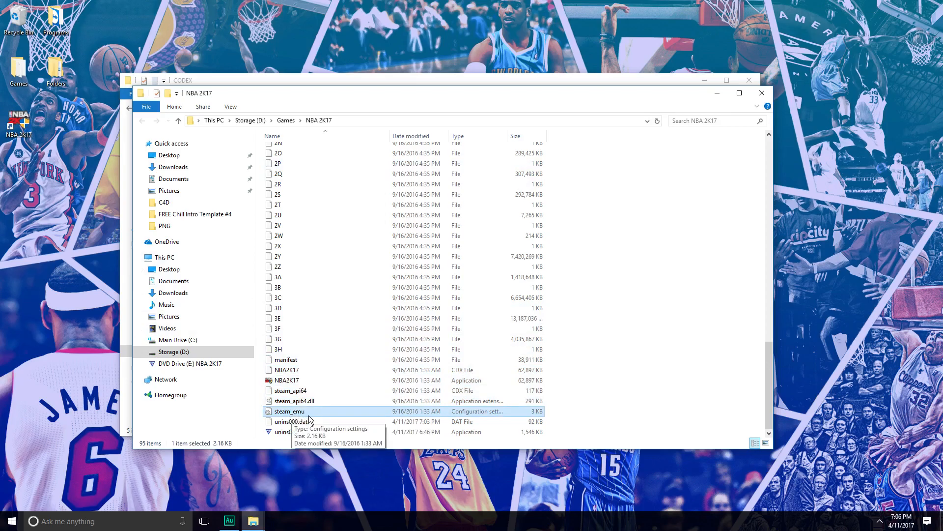
Change steam_emu's UserName from CODEX to 'iCYFire' in Notepad.
double_click(290, 411)
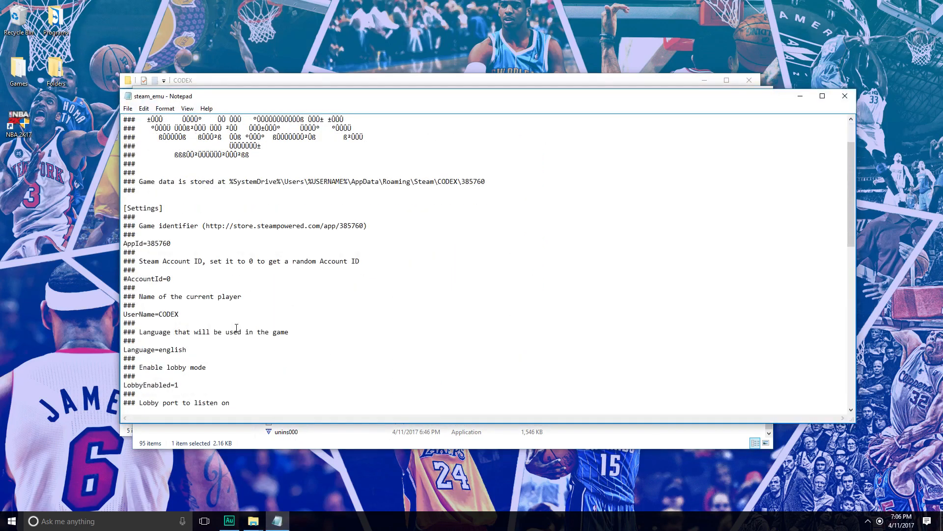
double_click(169, 314)
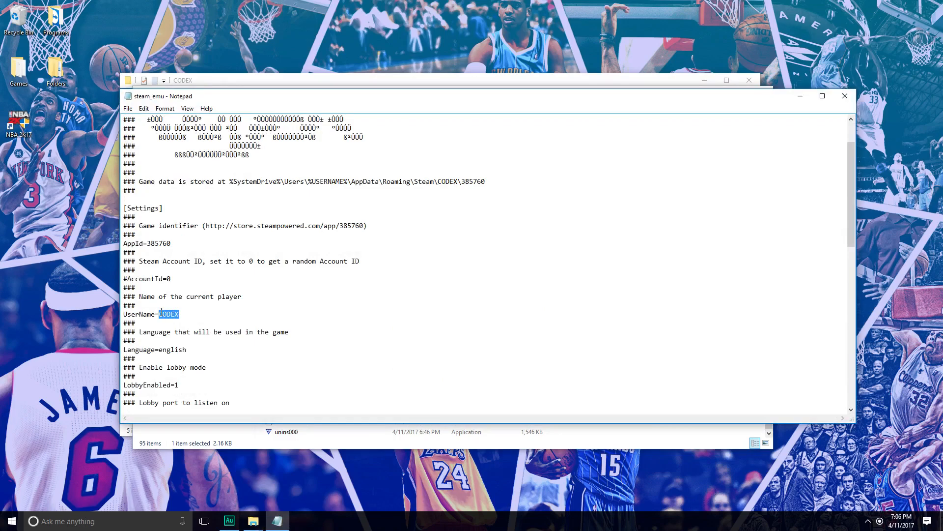
key("Delete")
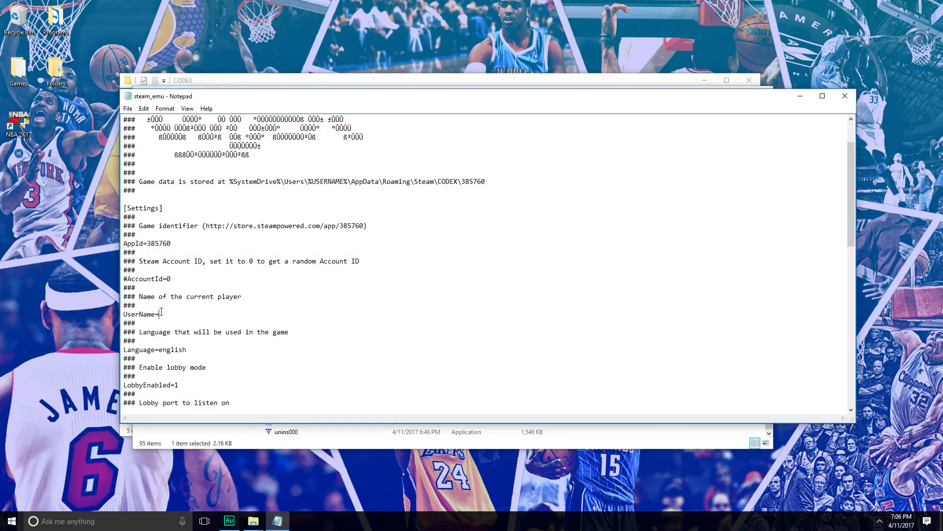
type("i")
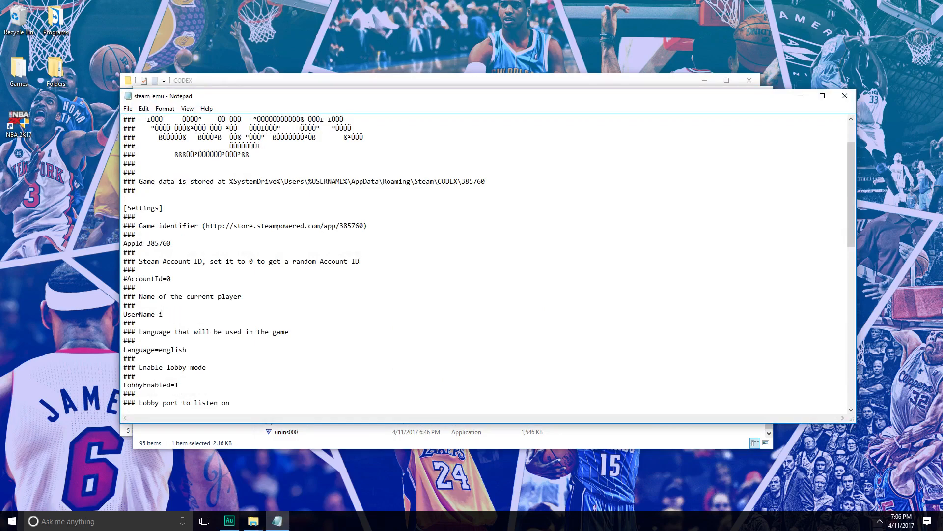
type("CYF")
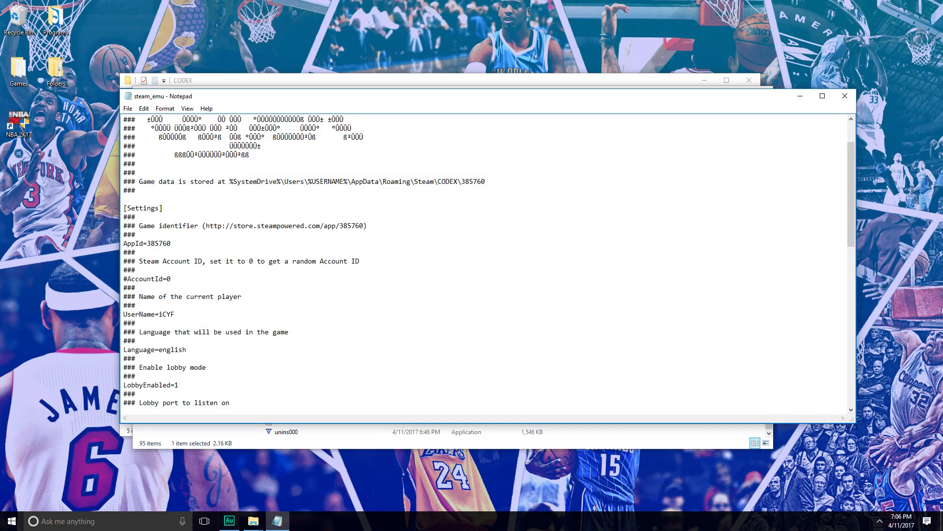
type("ire")
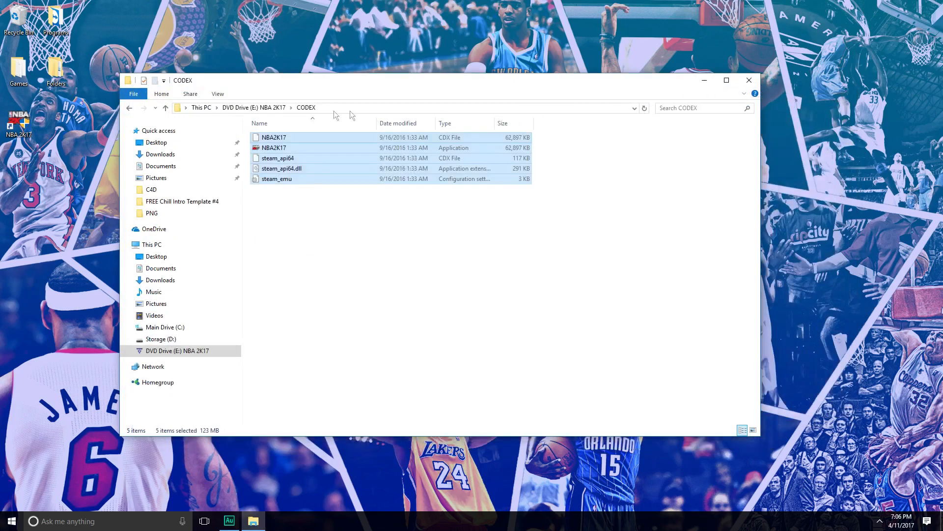
Launch NBA2K17.exe, approve User Account Control, and dismiss the Steam issues warning.
double_click(274, 147)
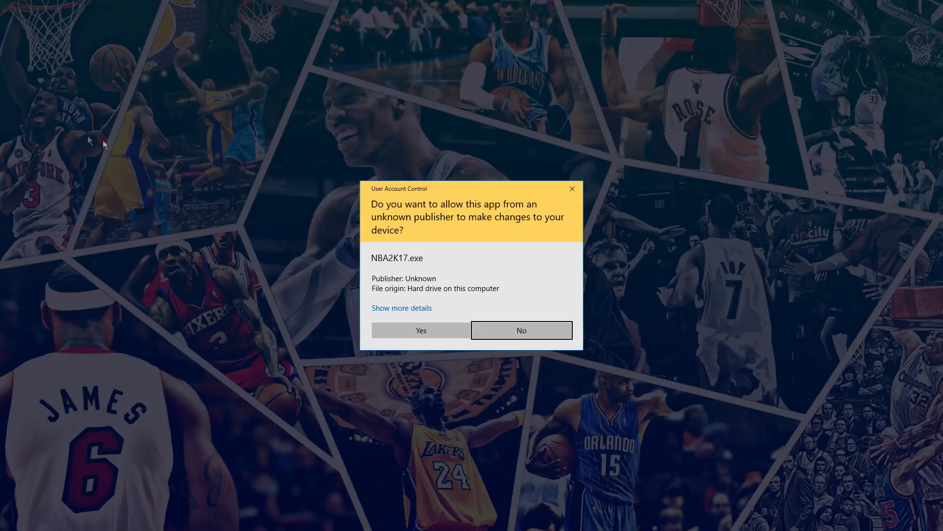
left_click(420, 329)
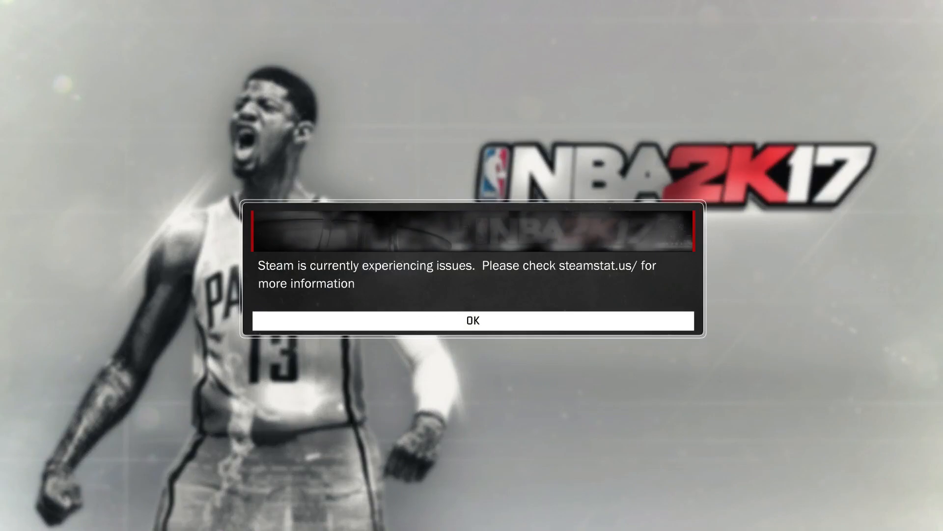
mouse_move(505, 271)
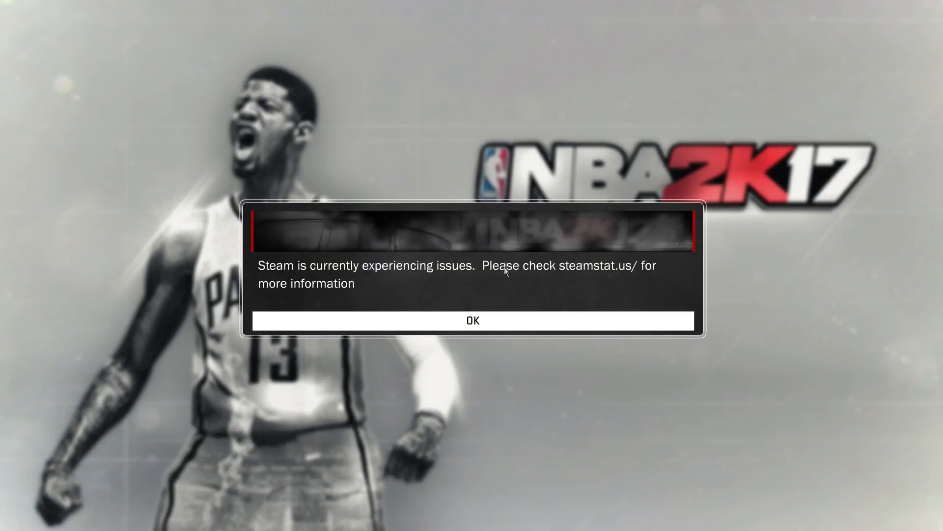
left_click(473, 319)
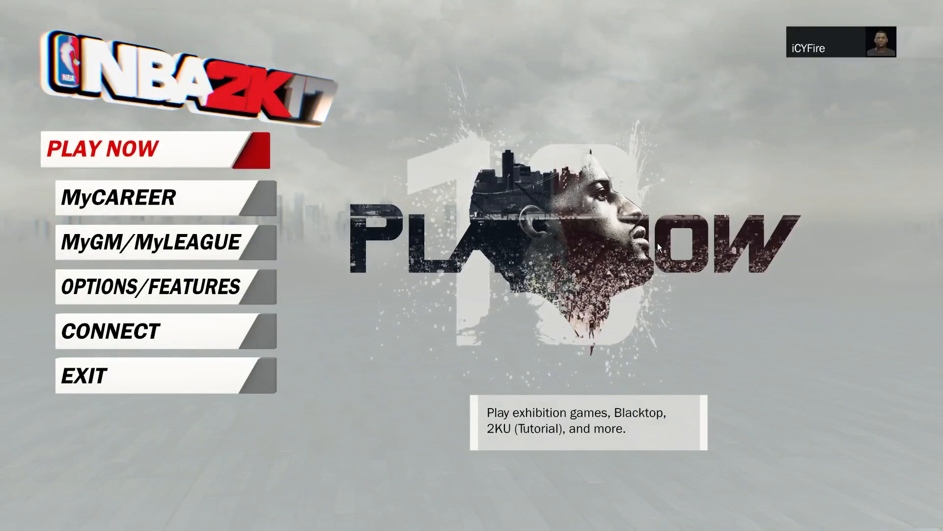
Try connecting to the 2K Sports network, then dismiss the repeated Steam issues warning.
left_click(150, 287)
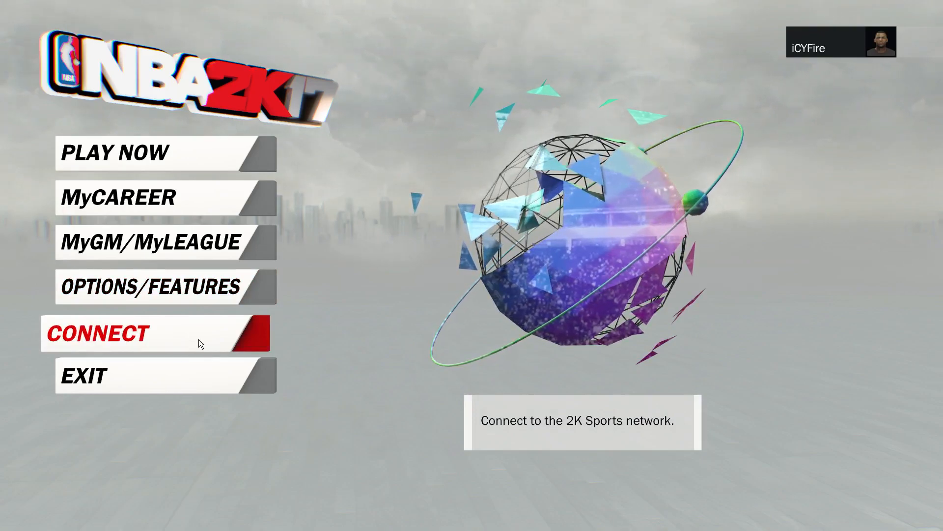
left_click(98, 333)
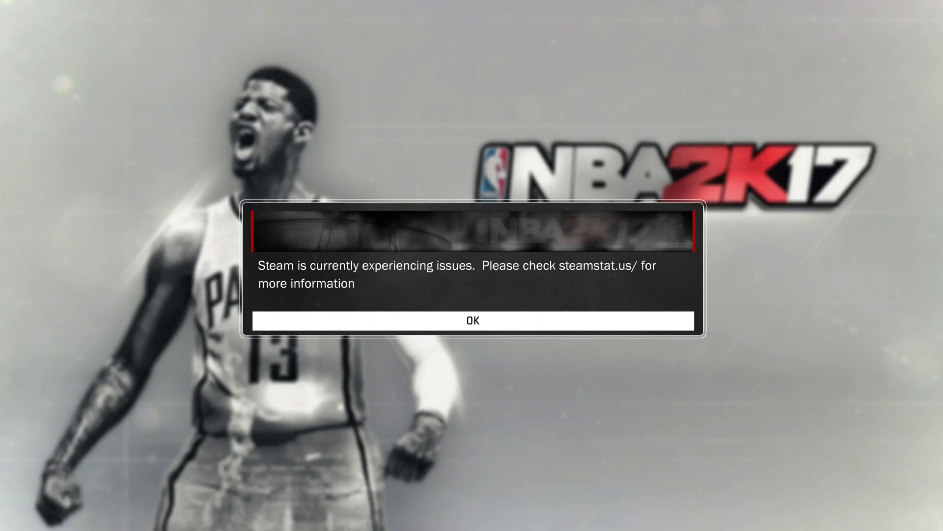
left_click(473, 320)
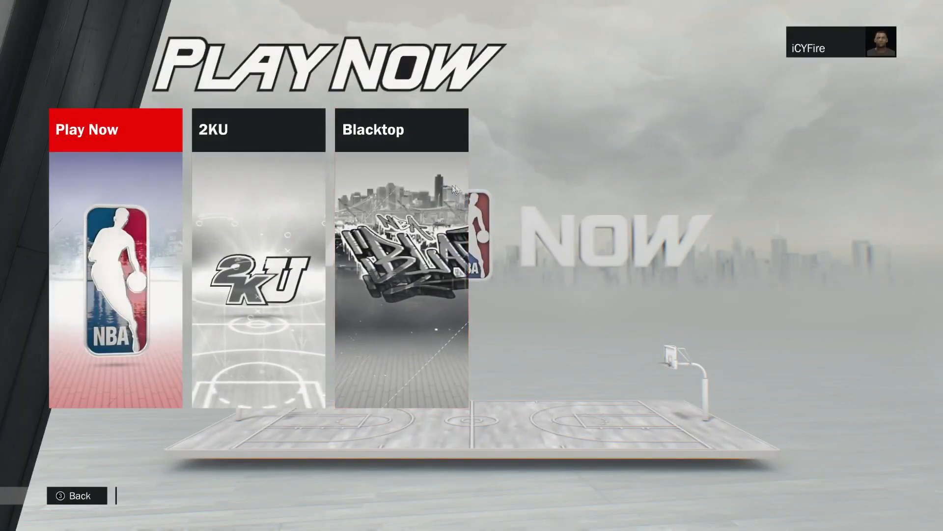
Choose Blacktop mode with a One vs One matchup and Nenê as the opponent.
left_click(401, 129)
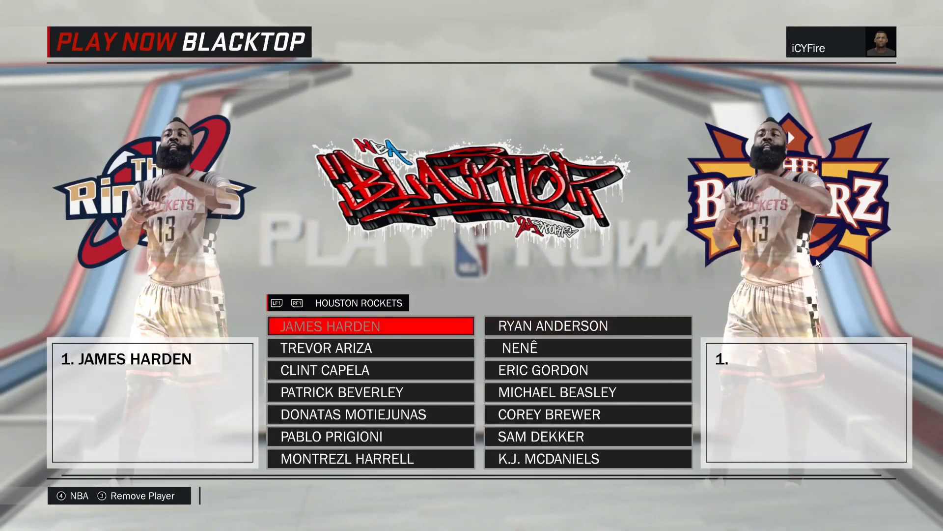
mouse_move(482, 209)
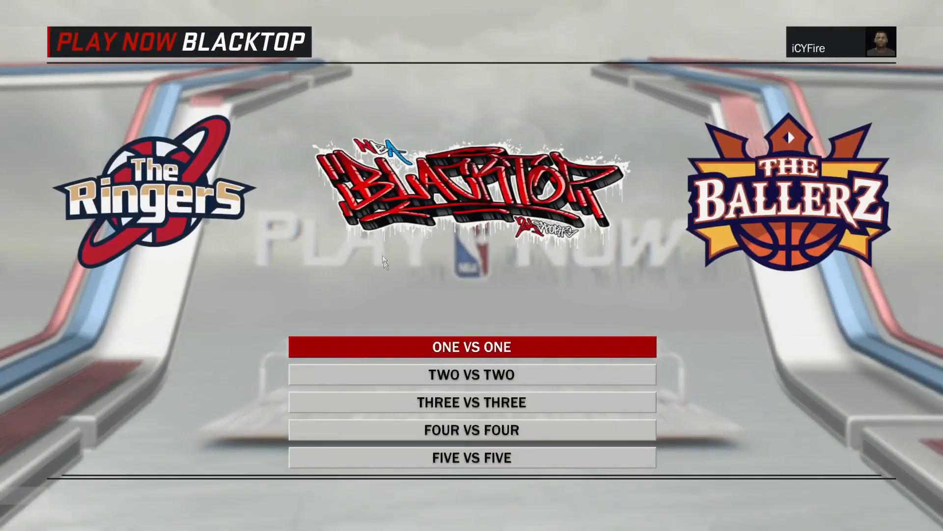
left_click(471, 347)
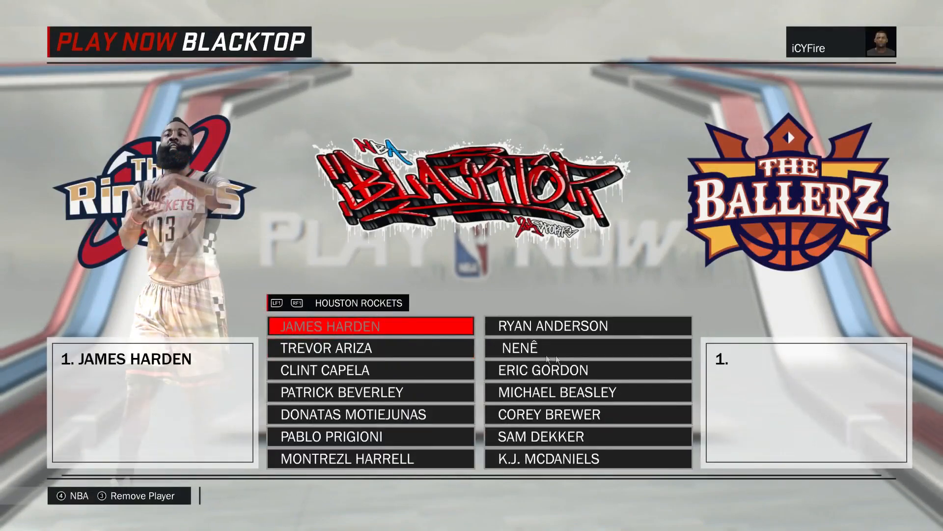
left_click(523, 347)
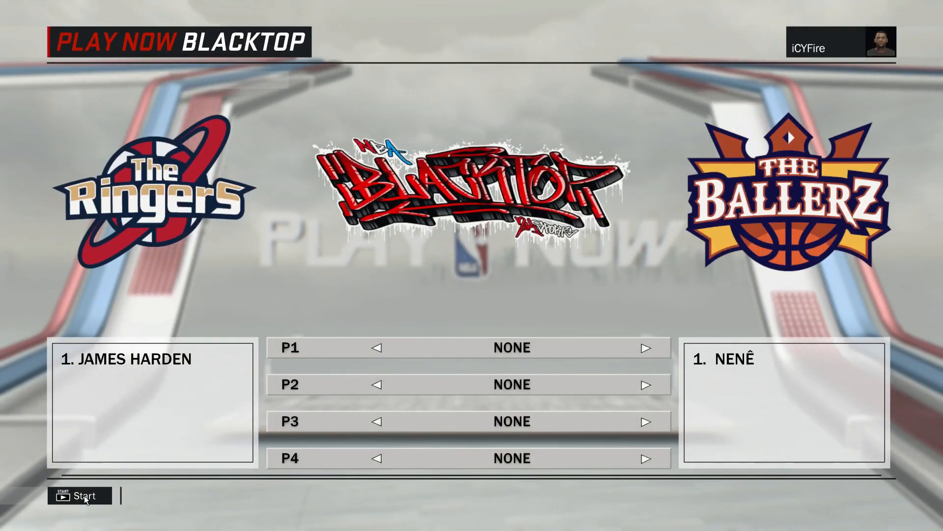
Dismiss the player-assignment warning and start the Blacktop game.
left_click(80, 496)
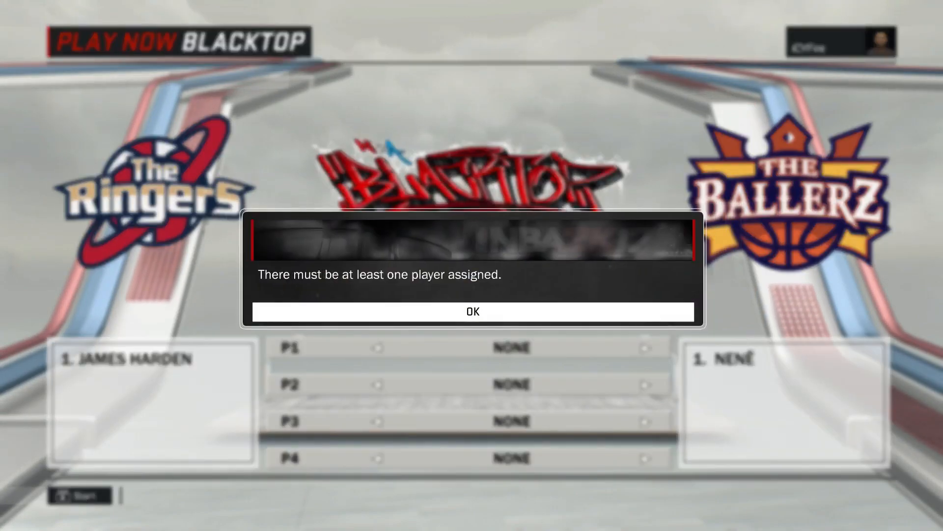
left_click(473, 311)
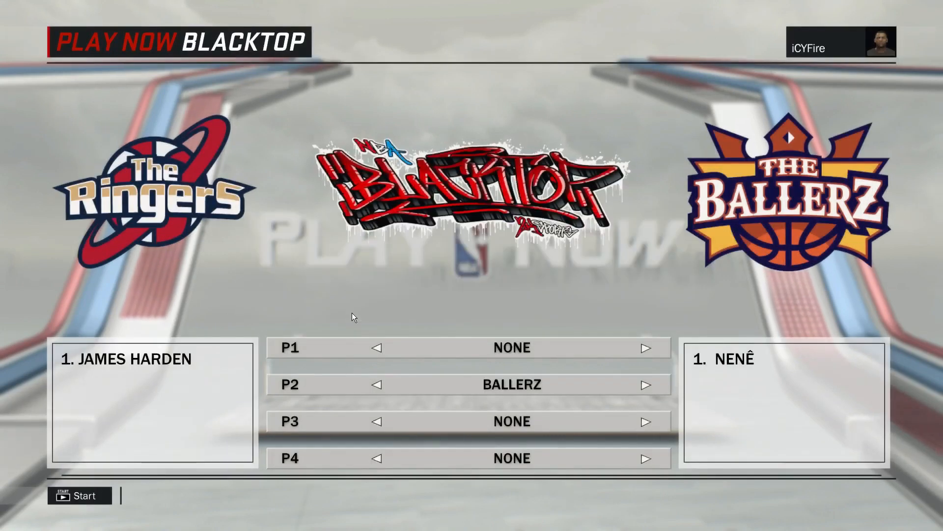
left_click(80, 495)
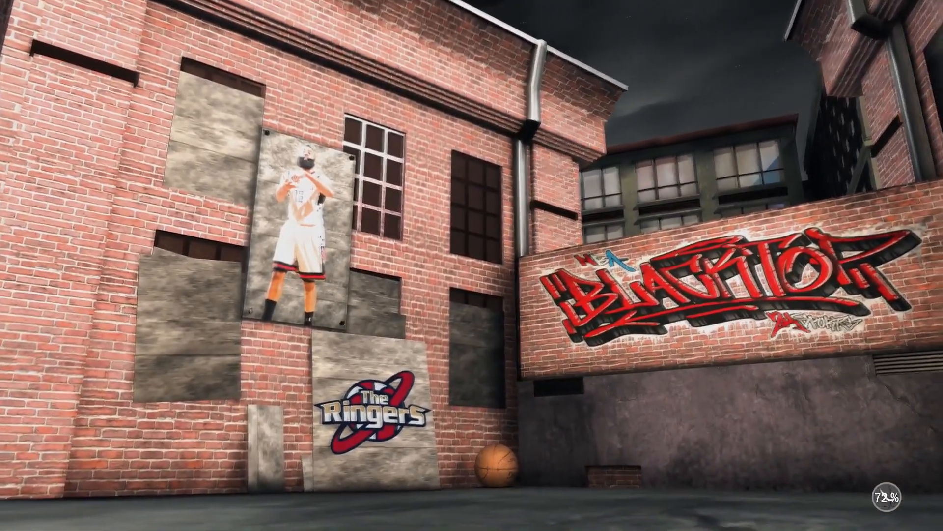